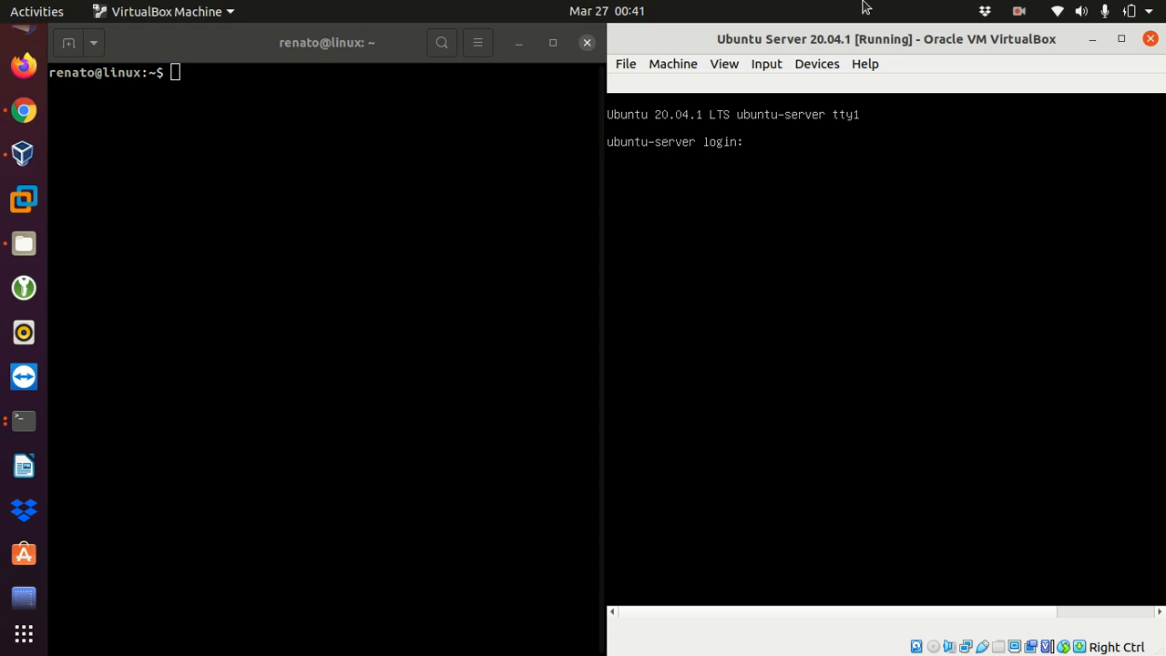
Log in to the server console as renato and start requesting a root shell with sudo.
type("r")
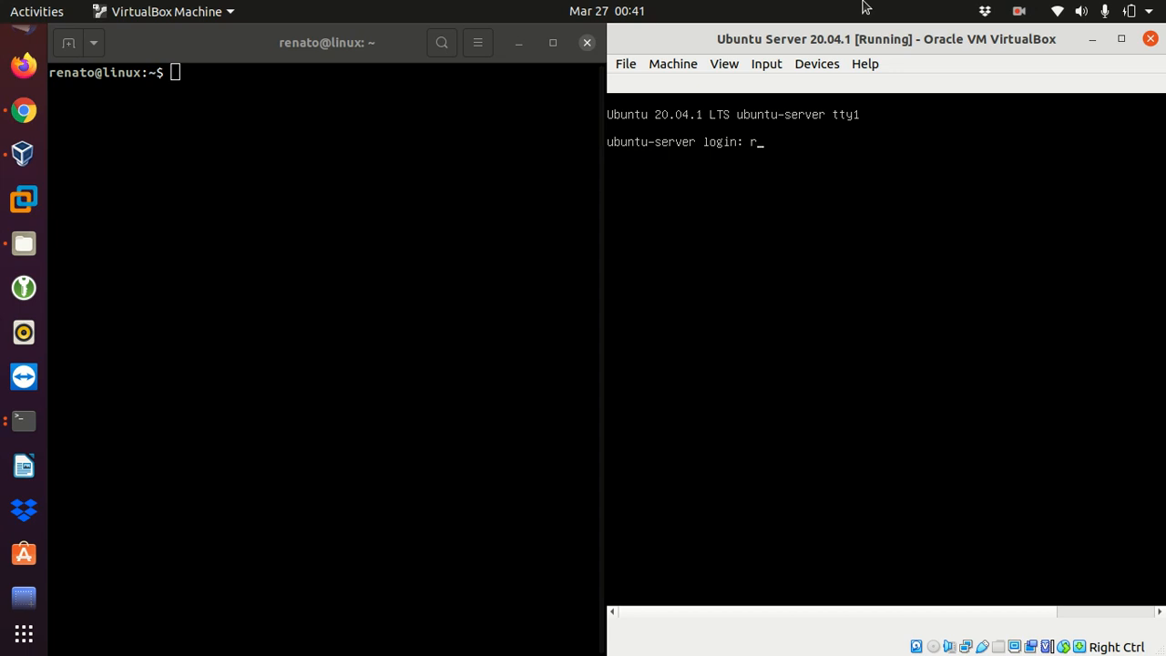
type("enato")
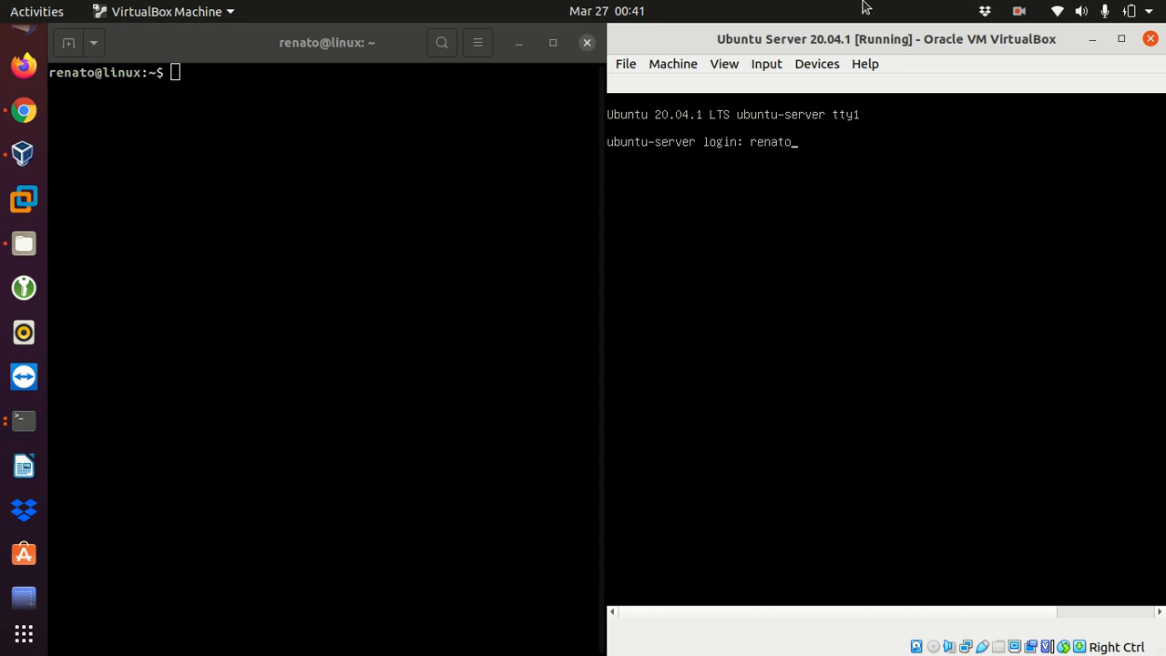
key("Return")
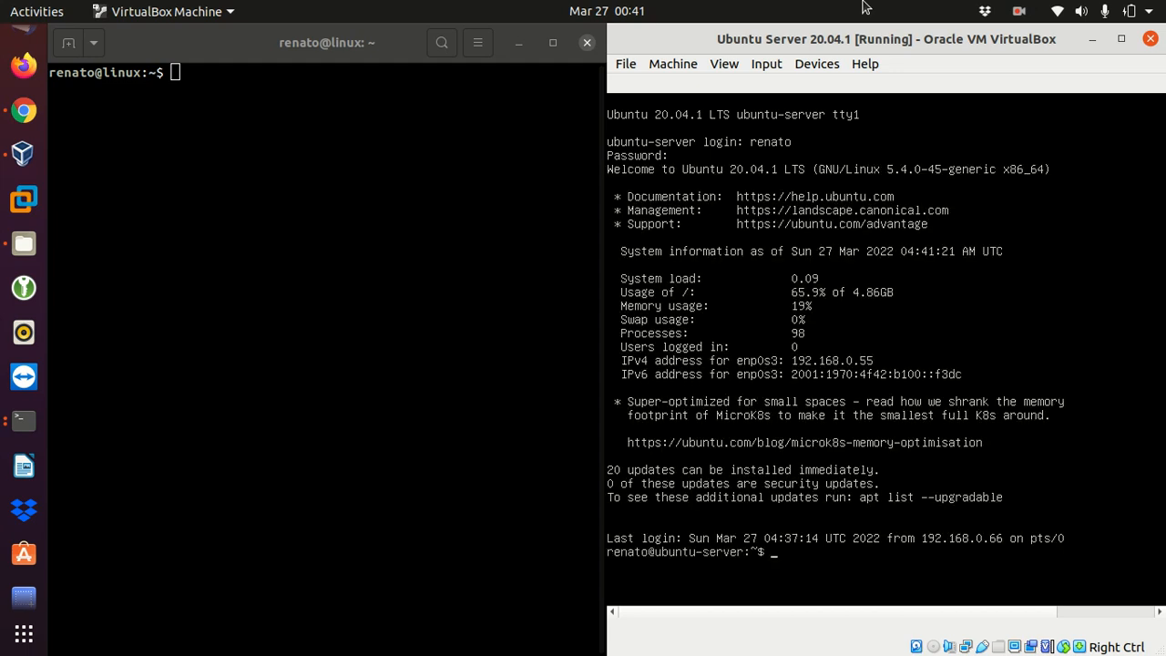
type("sudo -i")
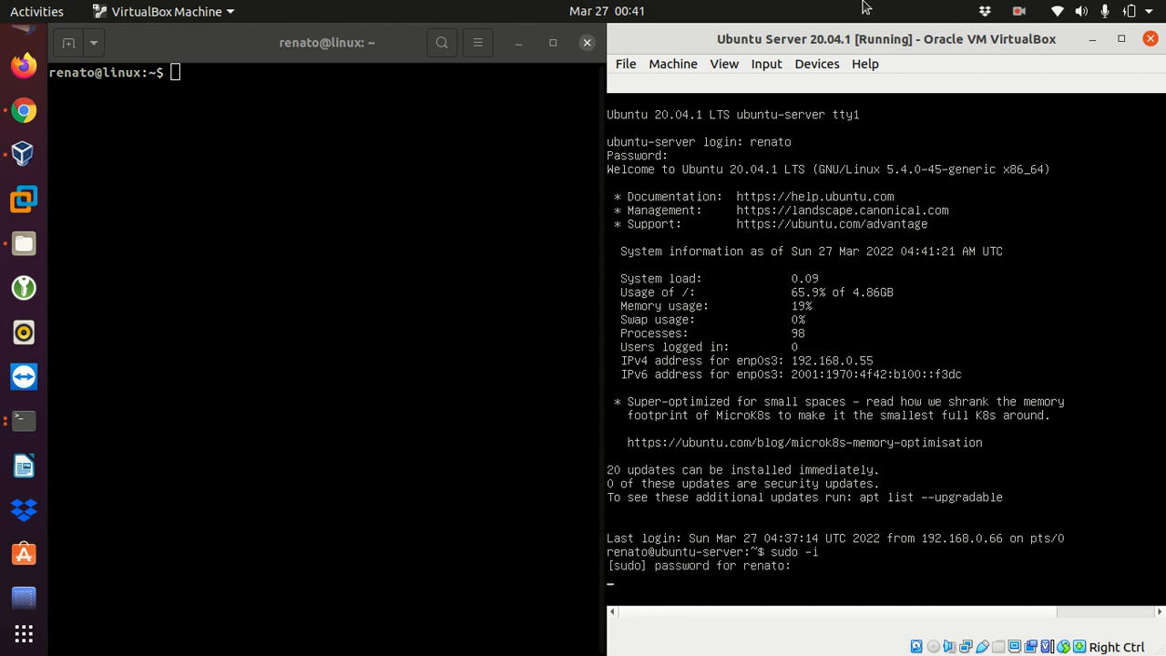
Clear the screen and run /etc/init.d/ssh status, showing the SSH service inactive.
type("cl")
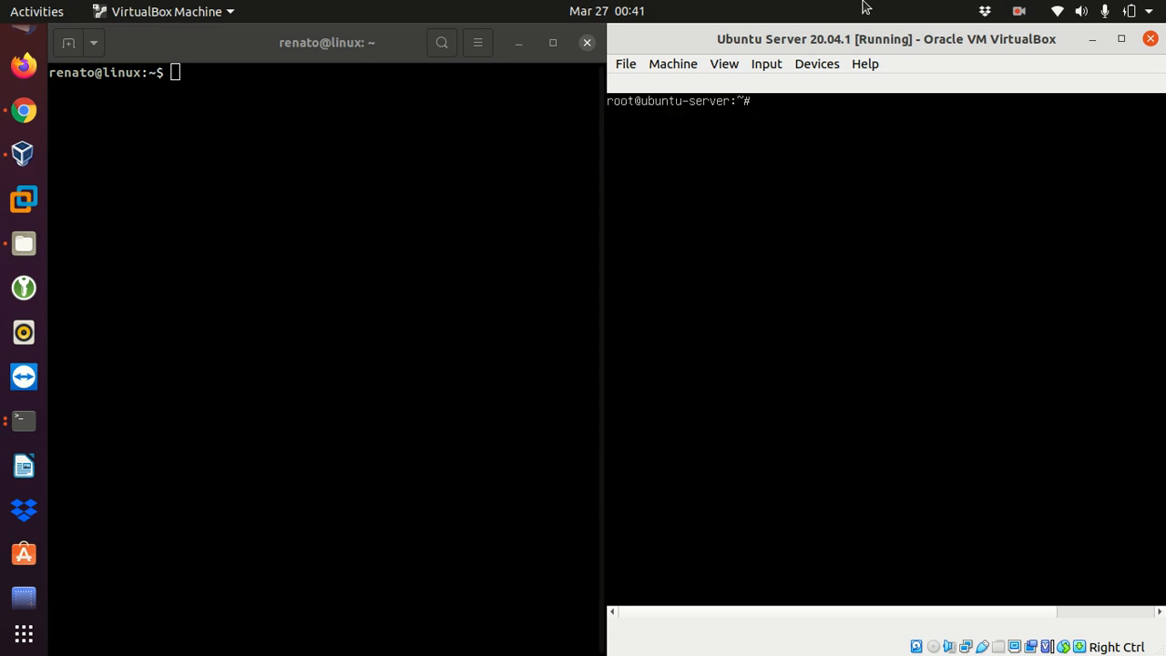
type("/etc/init")
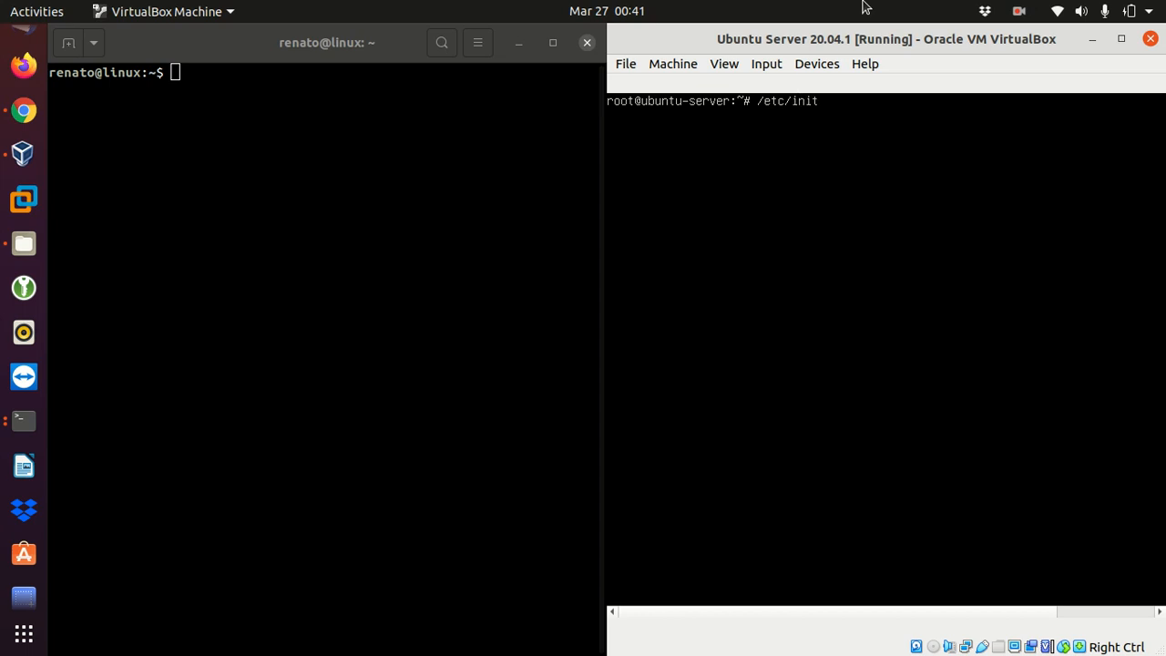
type(".d/ssh")
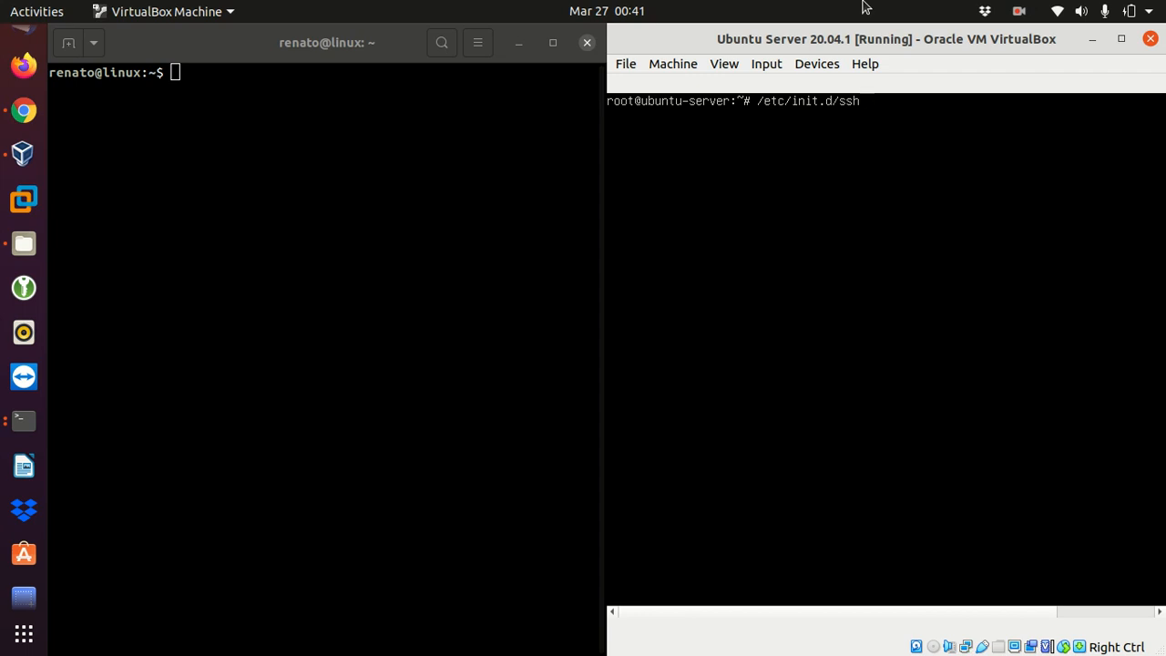
type("status")
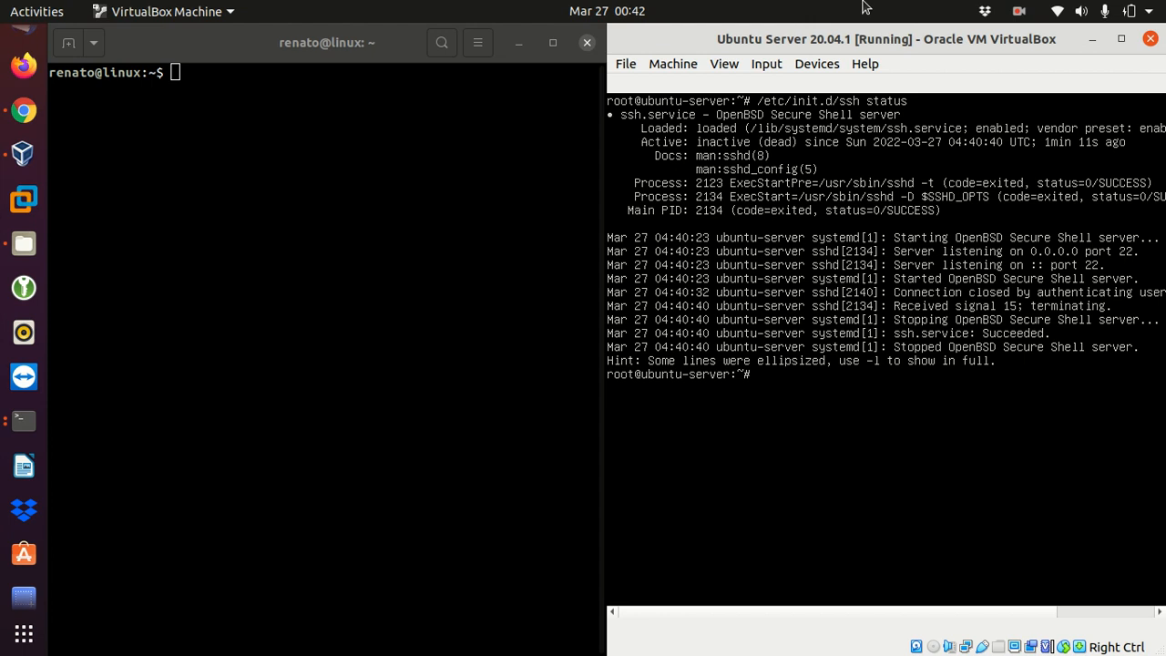
Run /etc/init.d/ssh start, then recheck its status to confirm it is active.
type("/etc/init.d/ssh status")
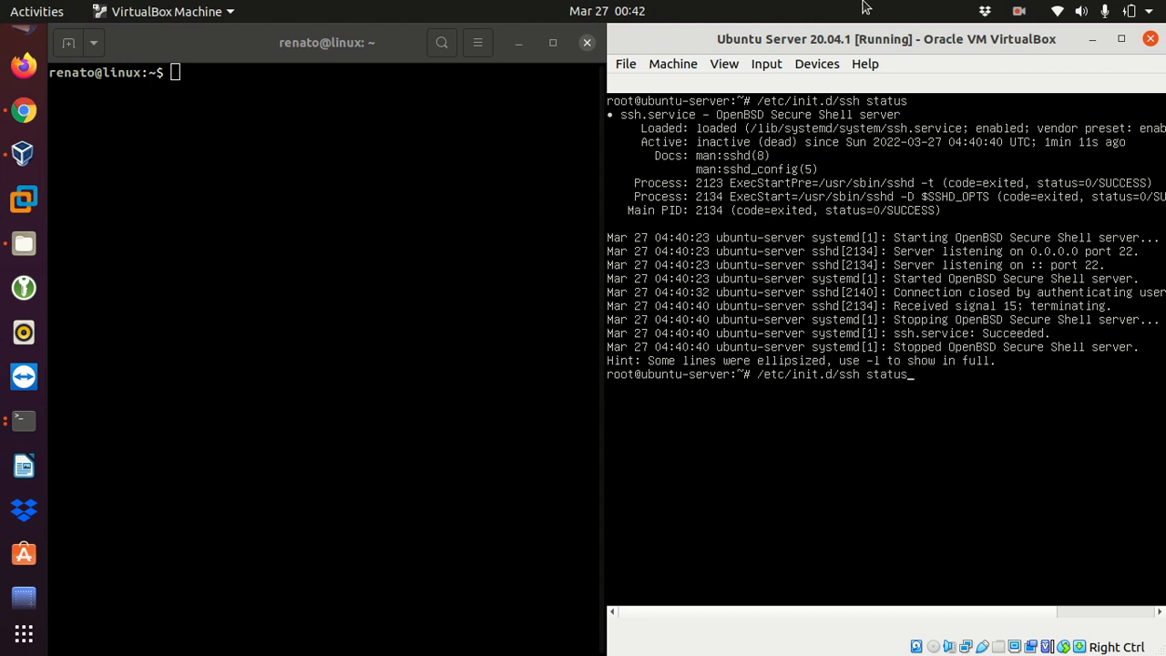
key("Backspace")
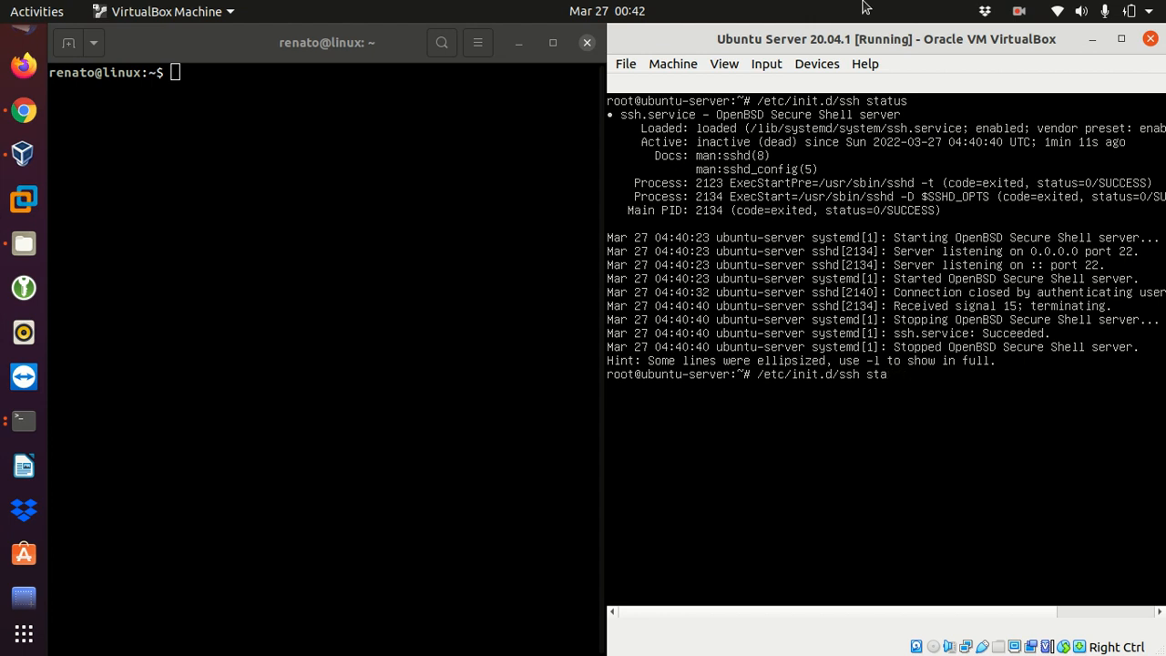
type("rt")
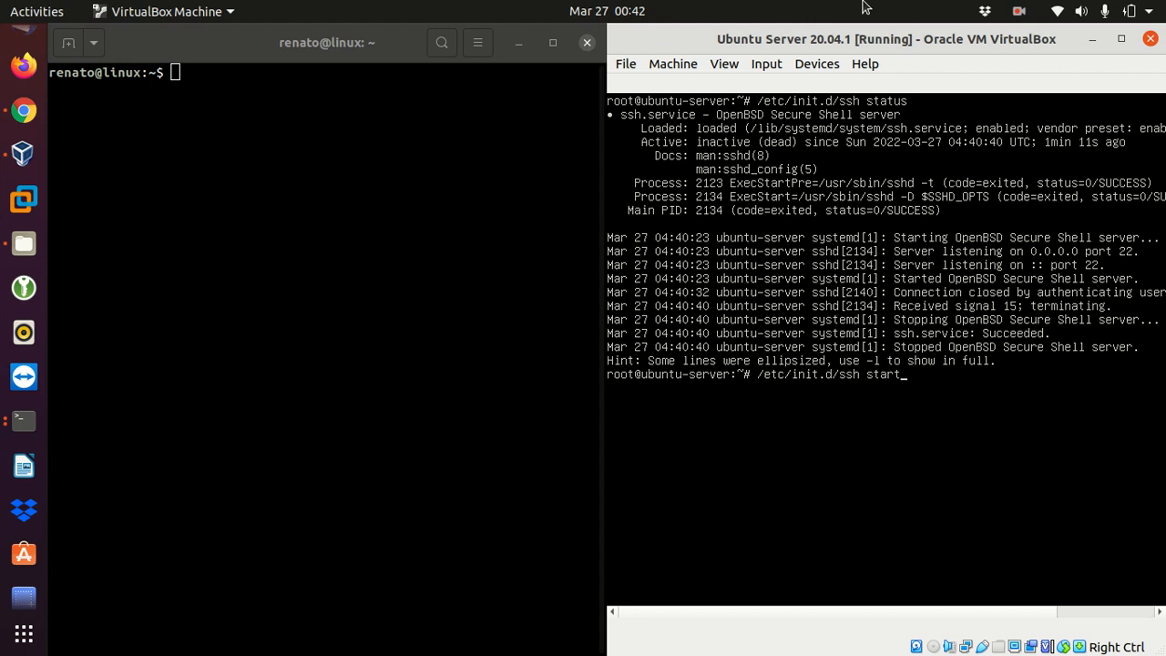
key("Return")
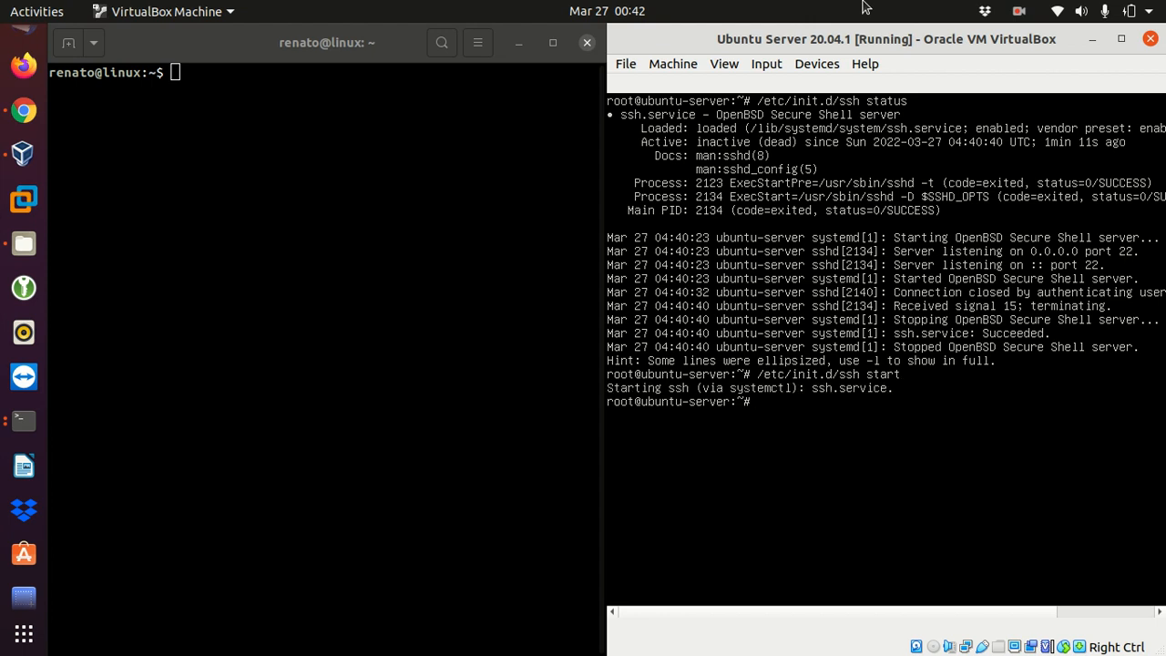
type("/etc/init.d/ssh statu")
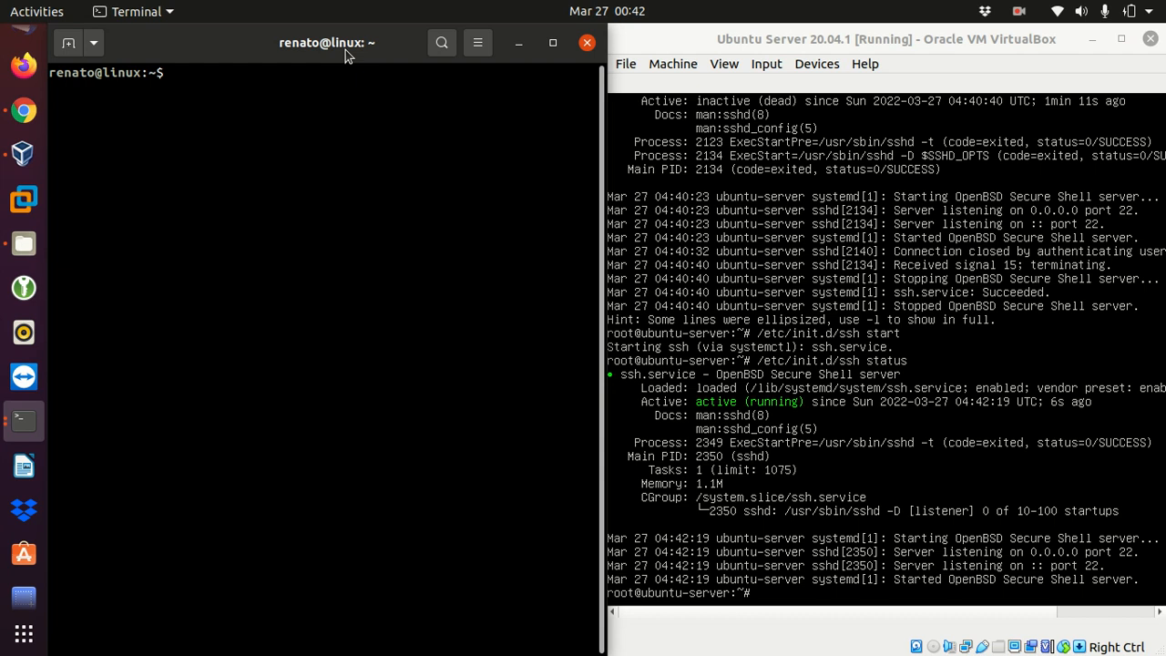
type("ssh")
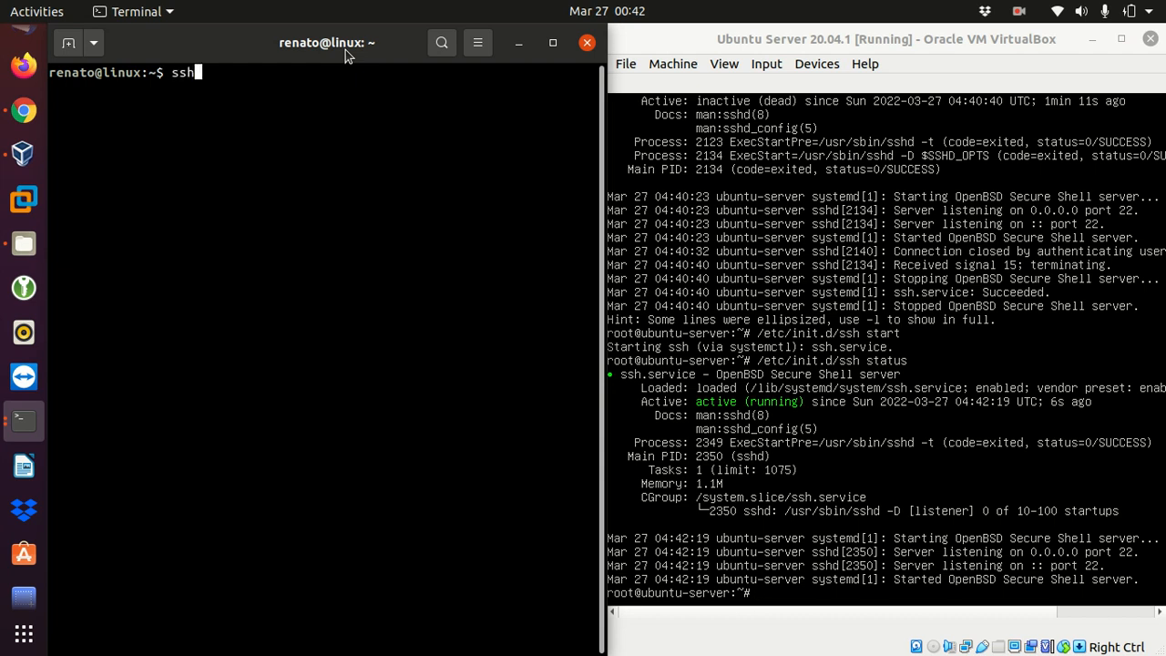
type("renato@1")
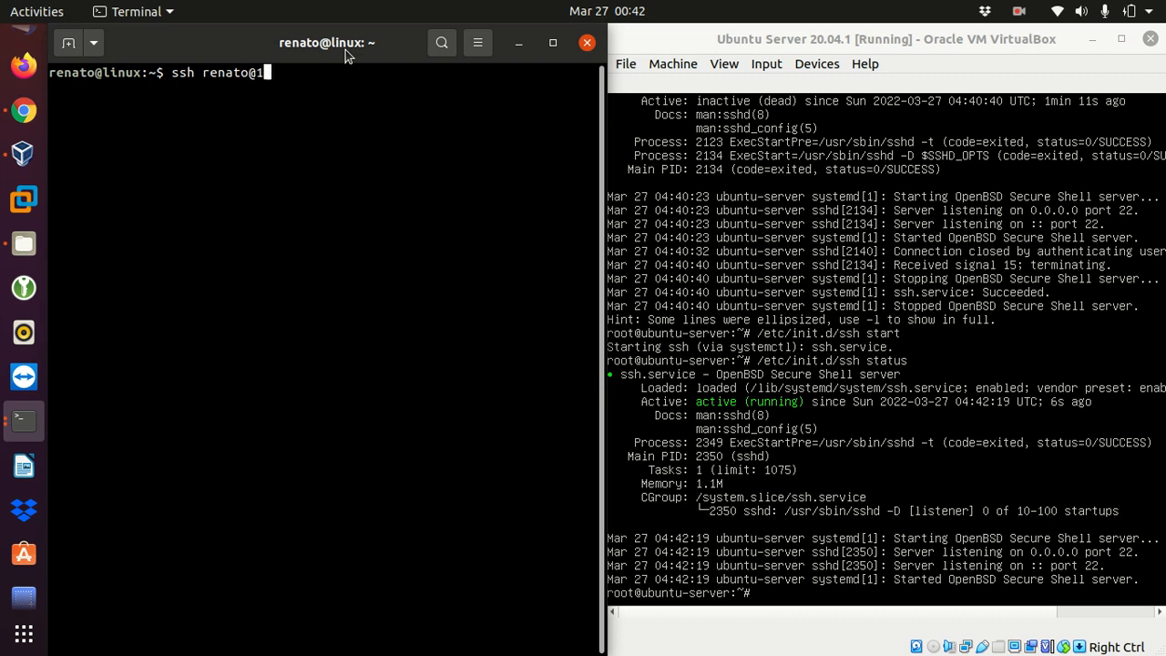
type("92.168.0.55")
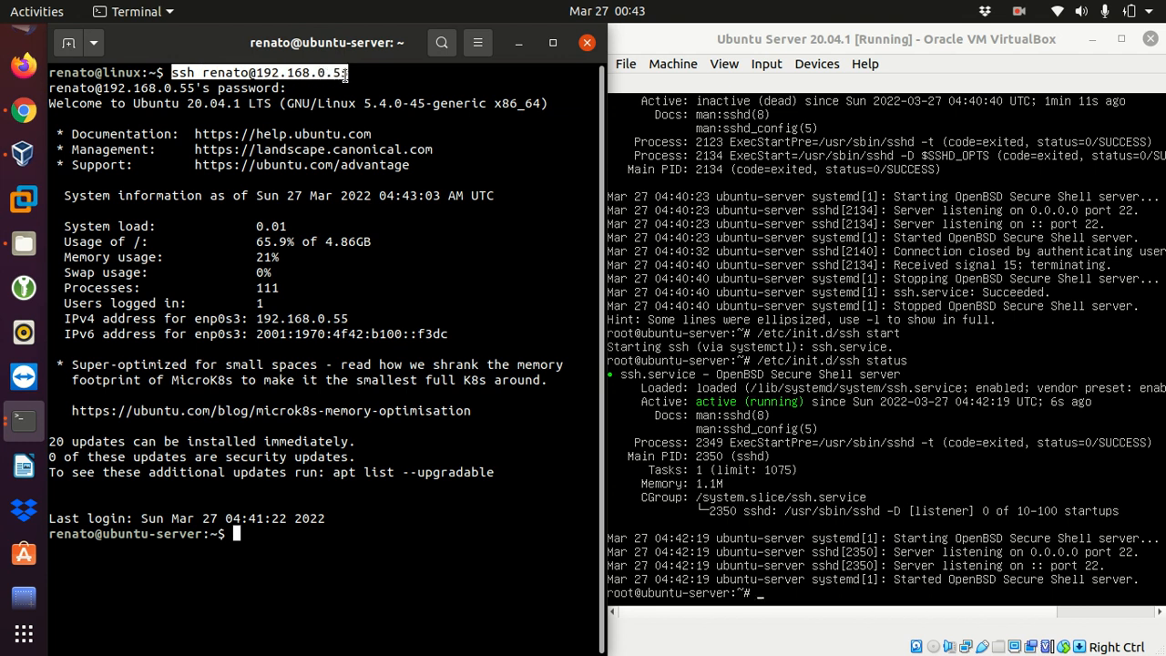
mouse_move(386, 43)
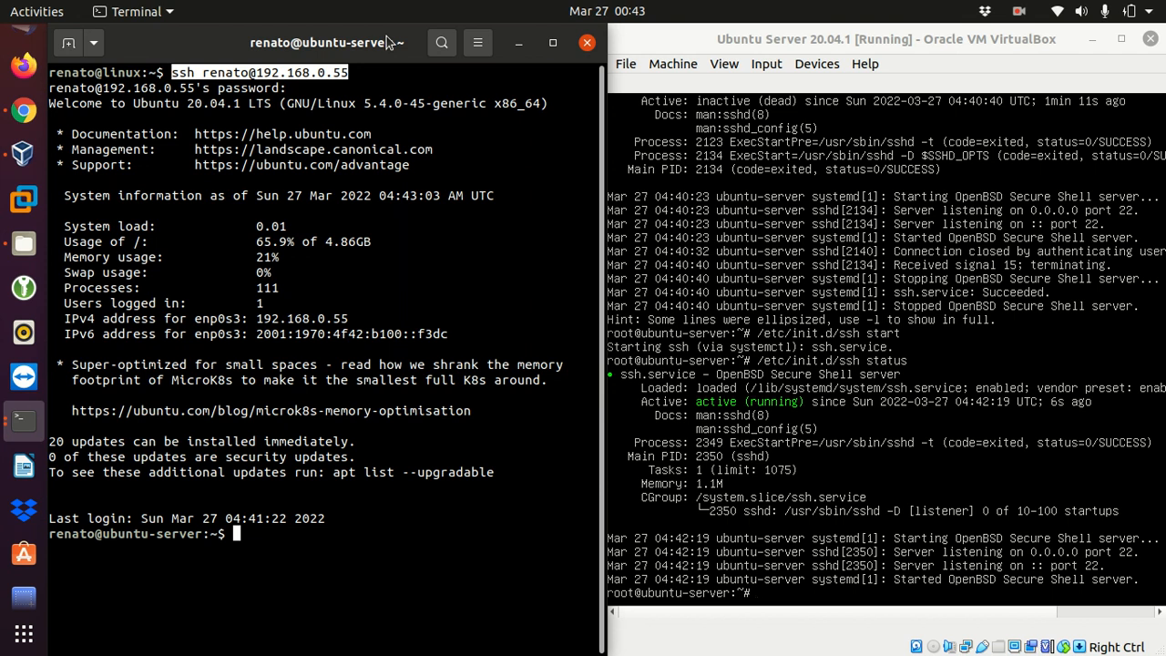
type("exit")
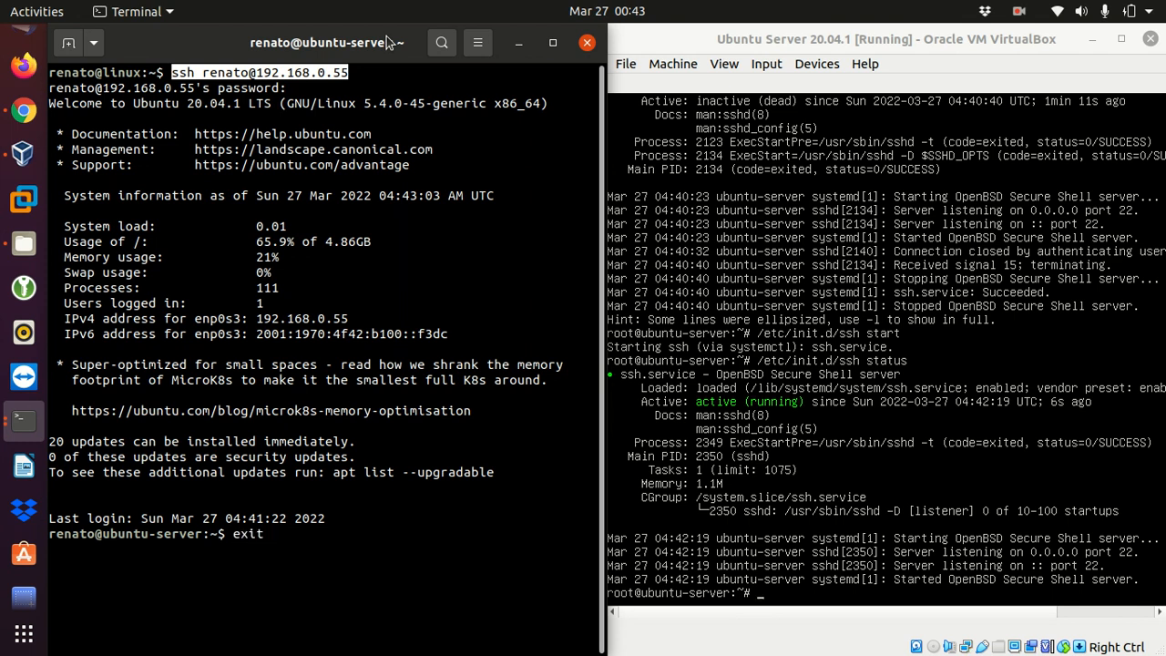
type("clea")
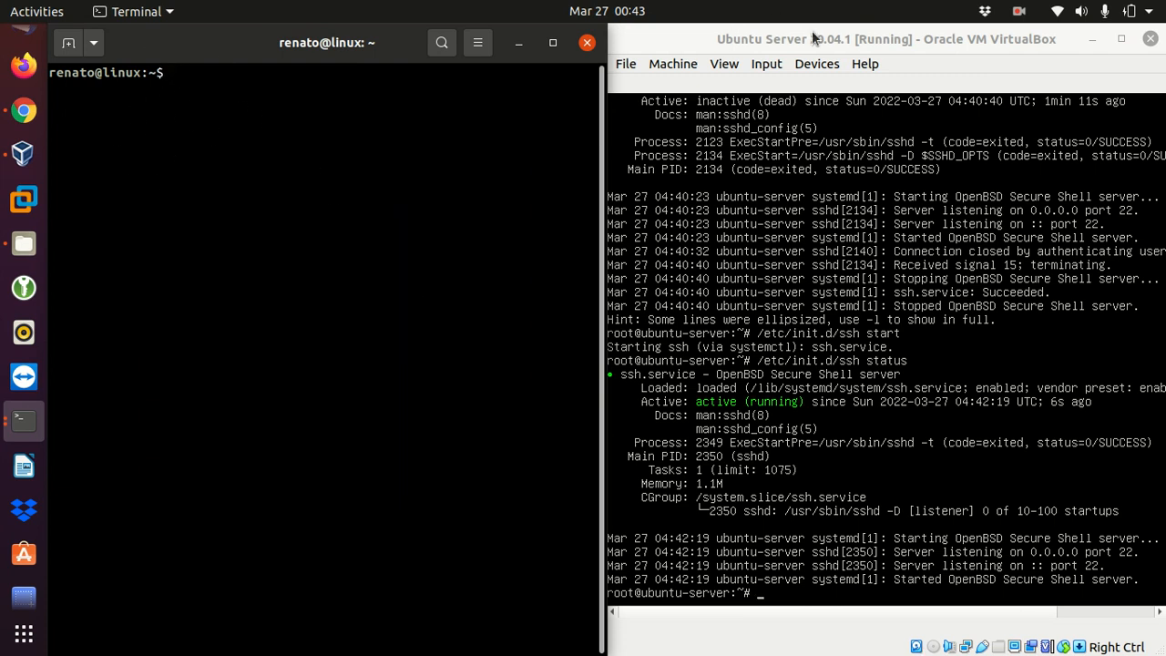
Open /etc/ssh/sshd_config in vi for editing.
type("vi")
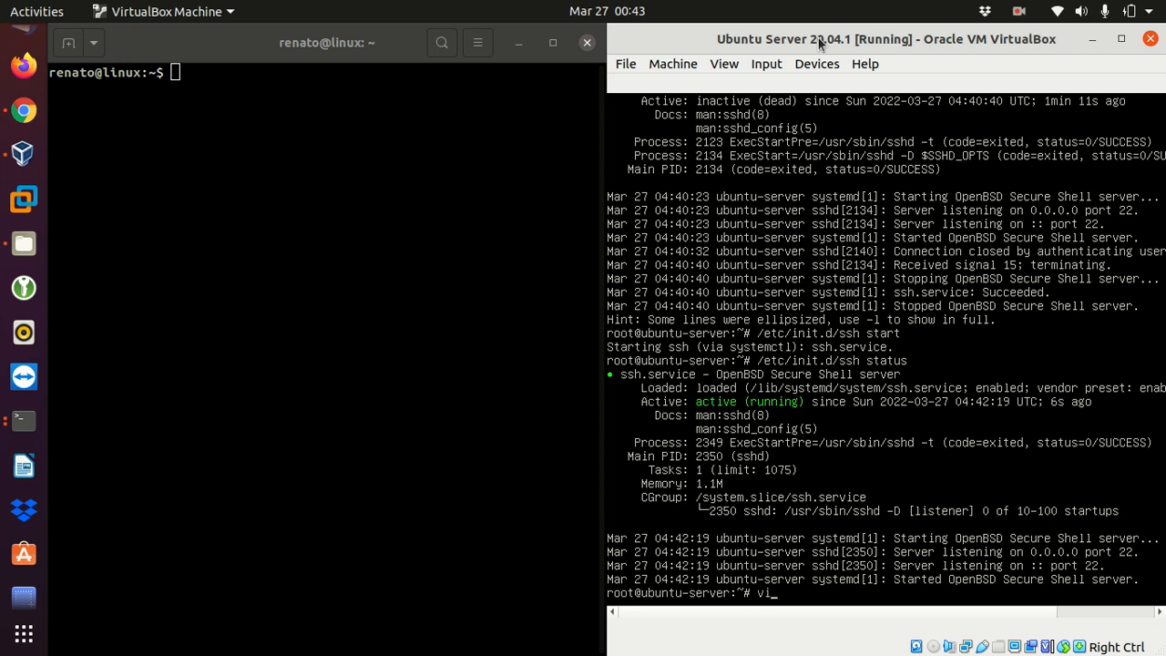
type("\" \"")
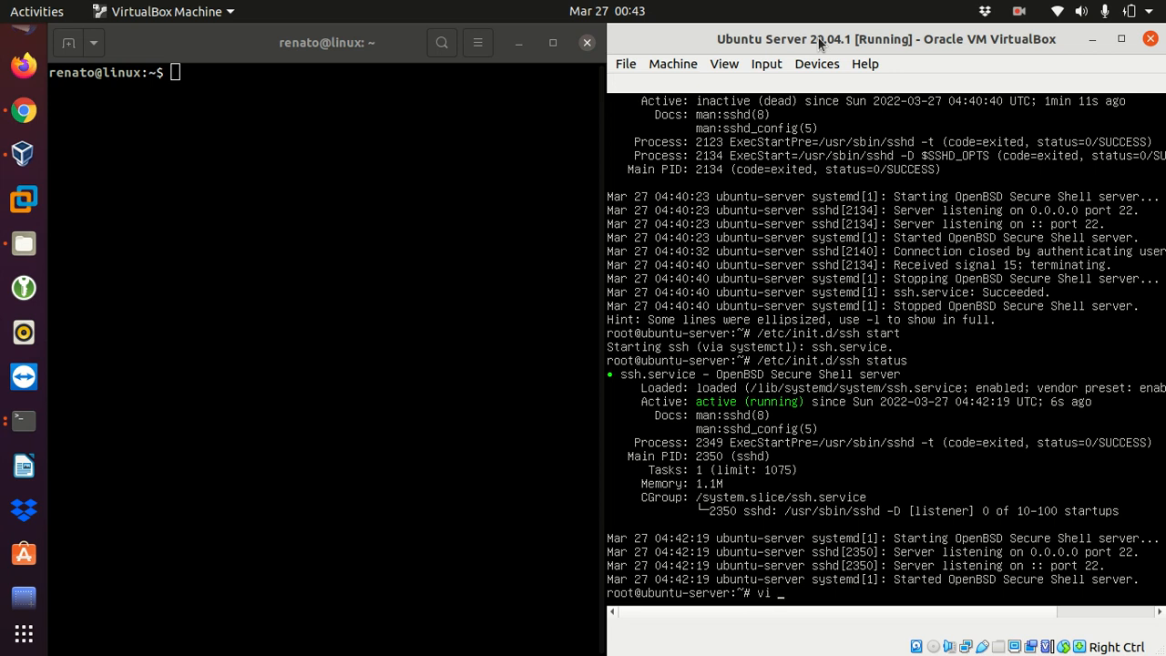
type("/")
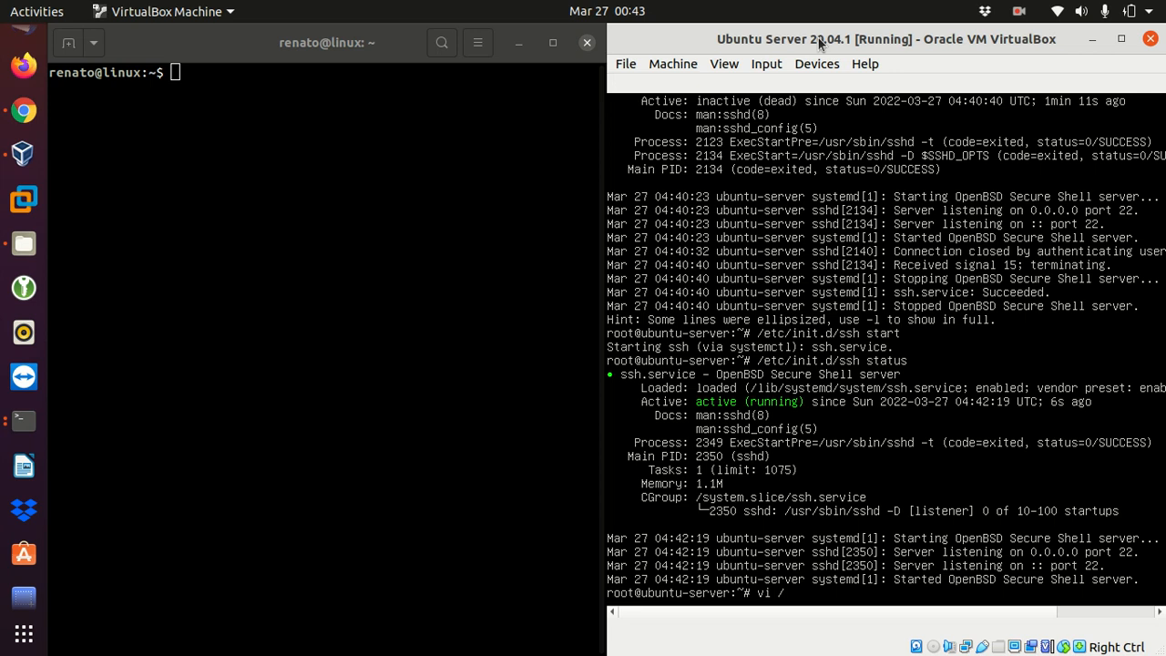
type("et")
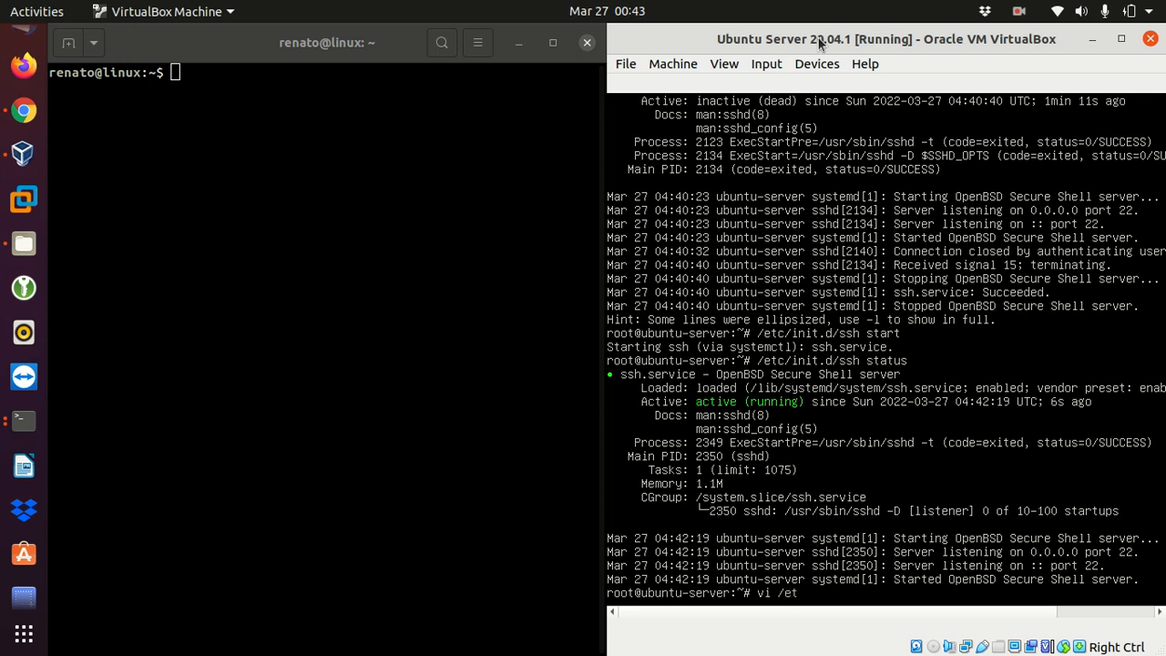
type("/")
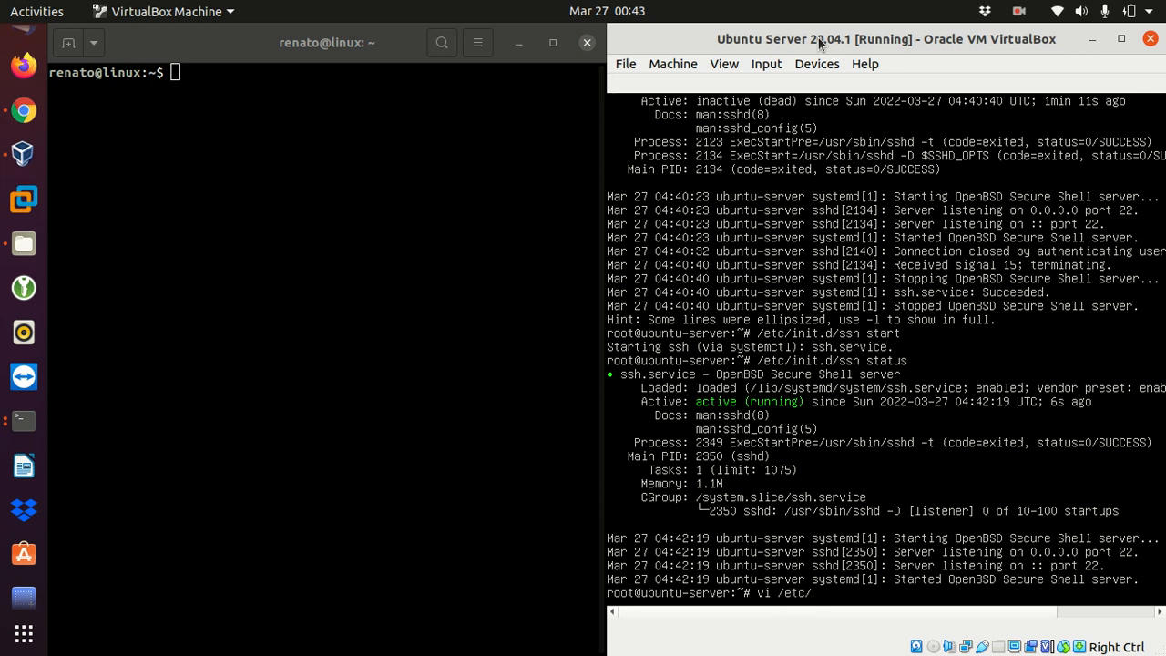
type("ssh")
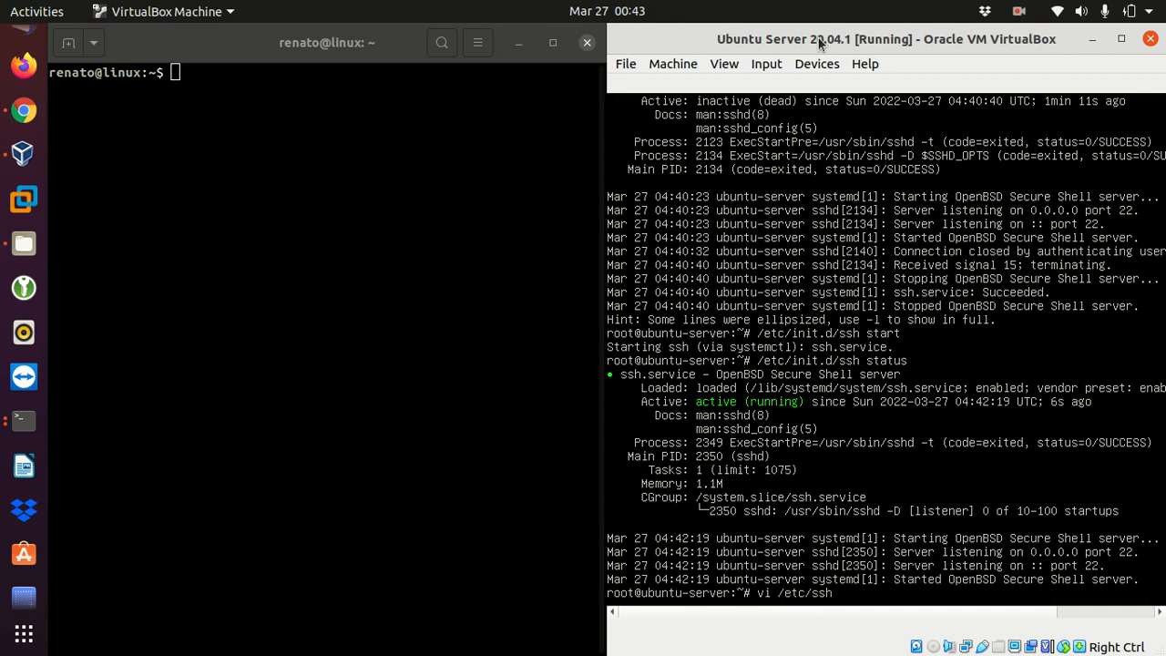
type("/")
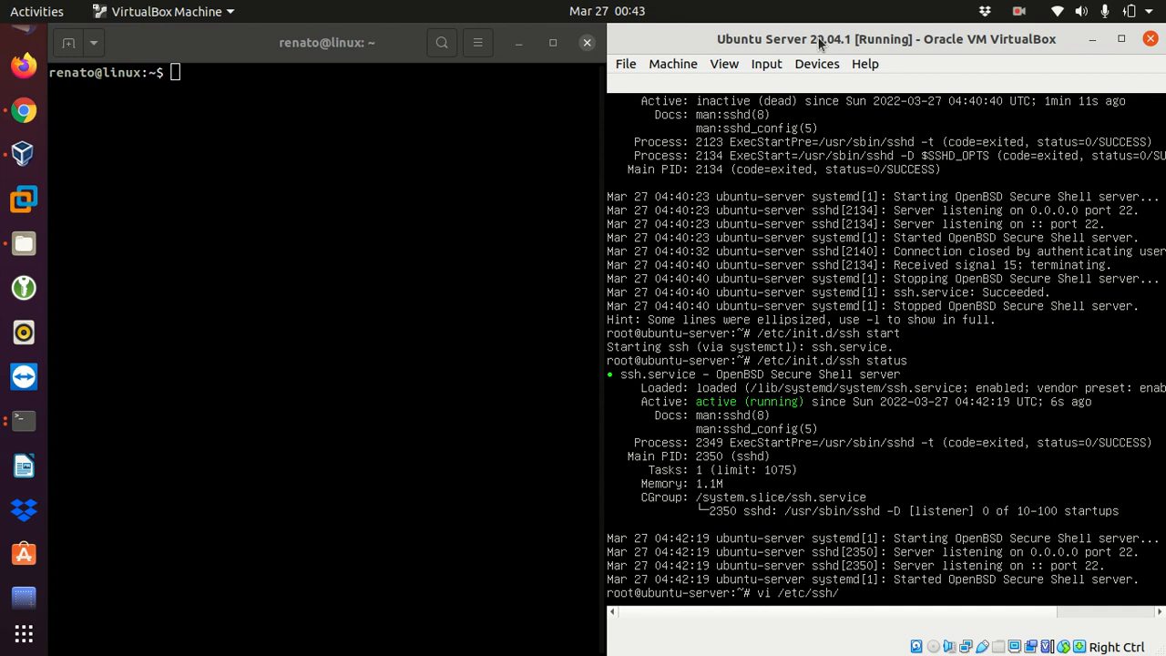
type("sshd")
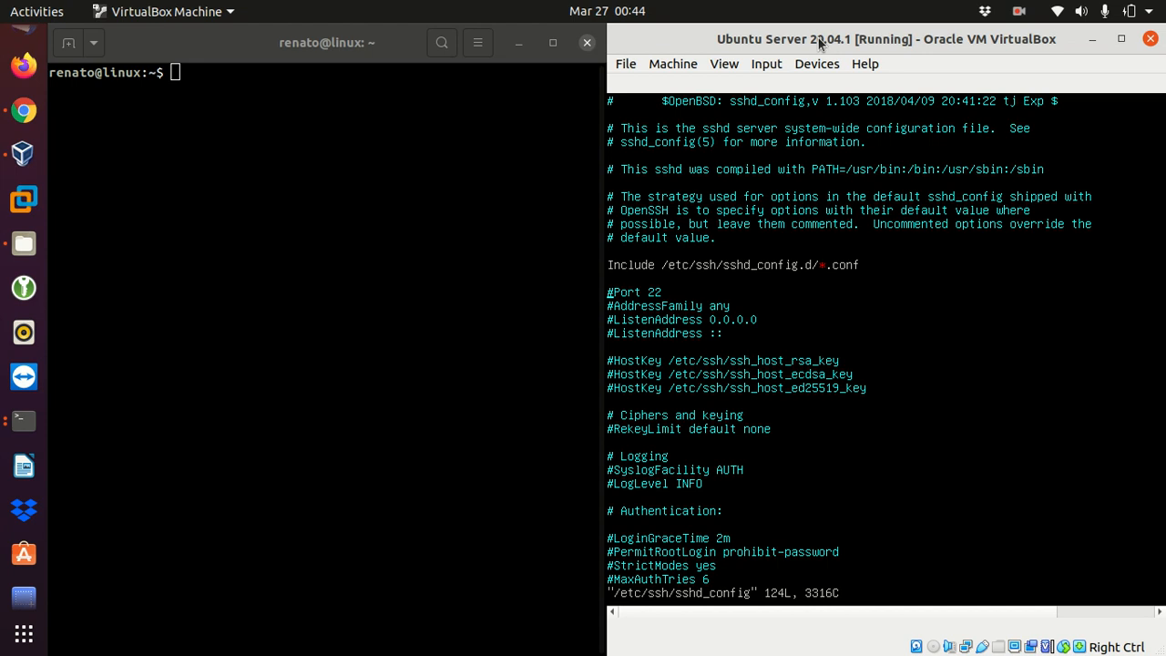
Replace Port 22 with Port 7875 in sshd_config and save the file.
key("i")
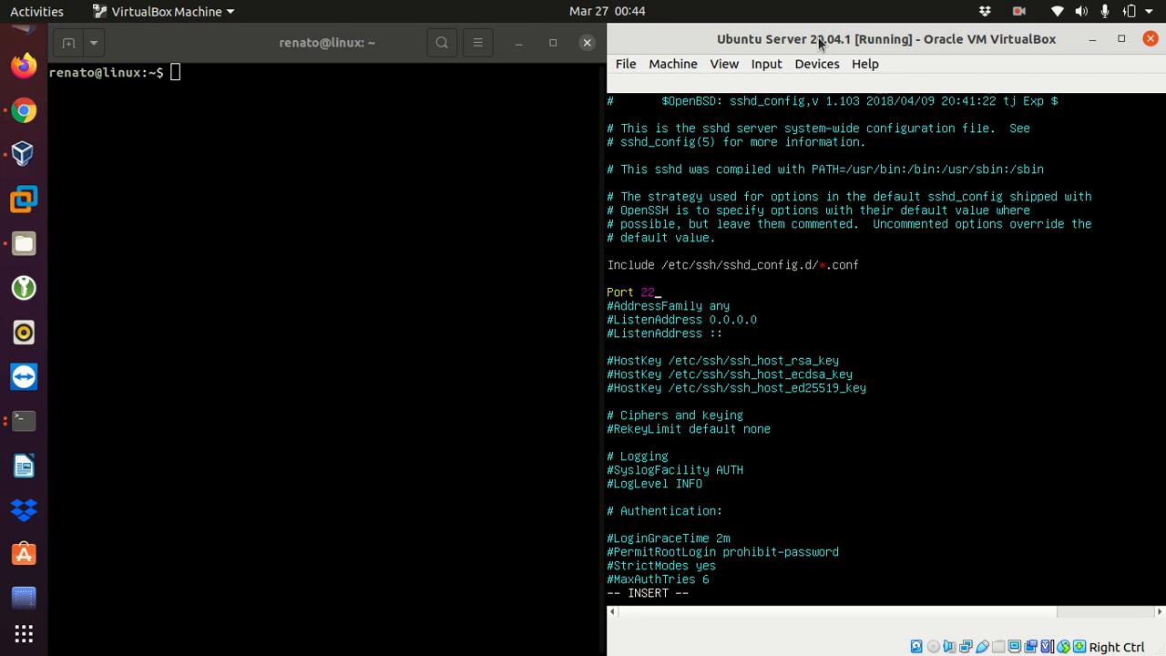
key("BackSpace")
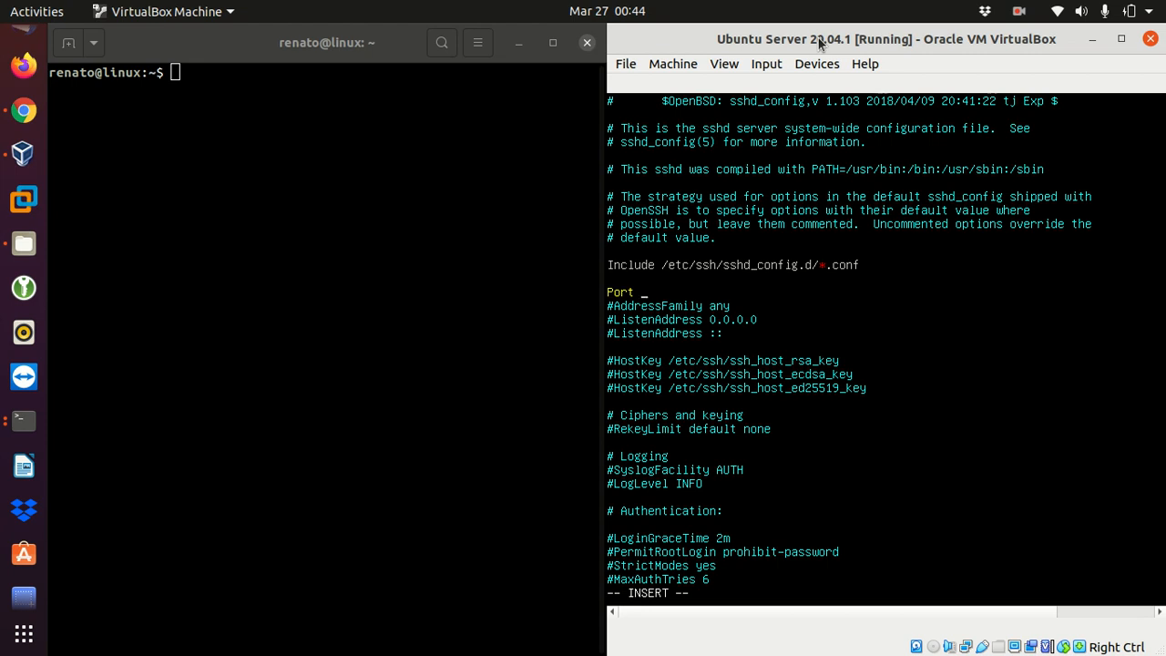
type("22")
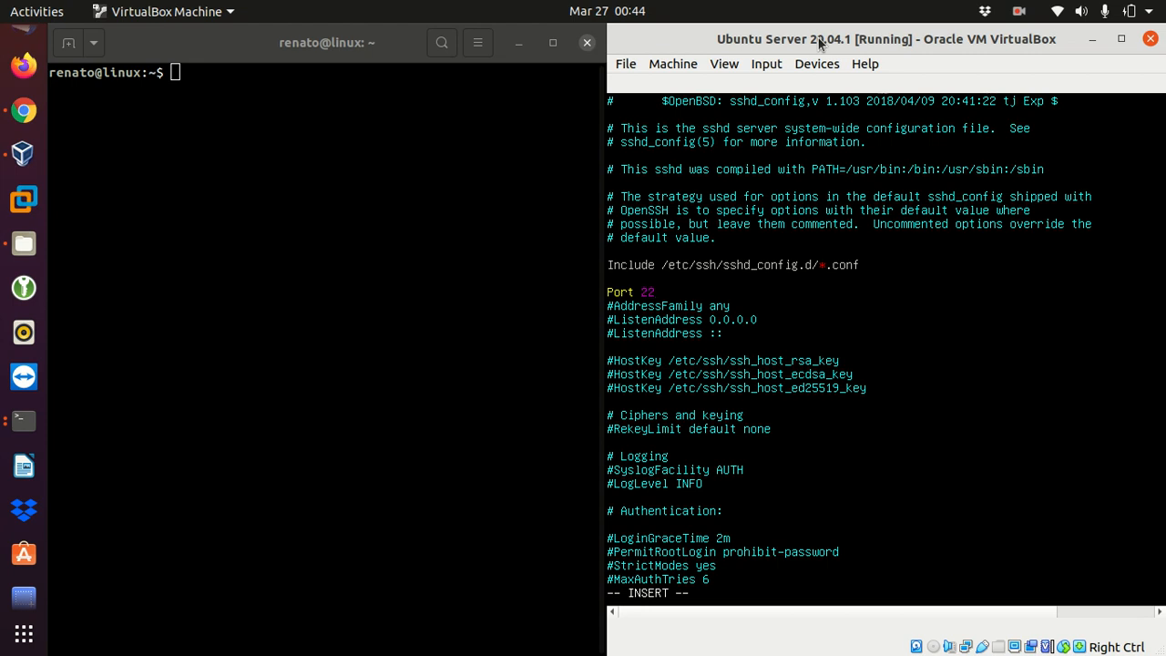
type("78")
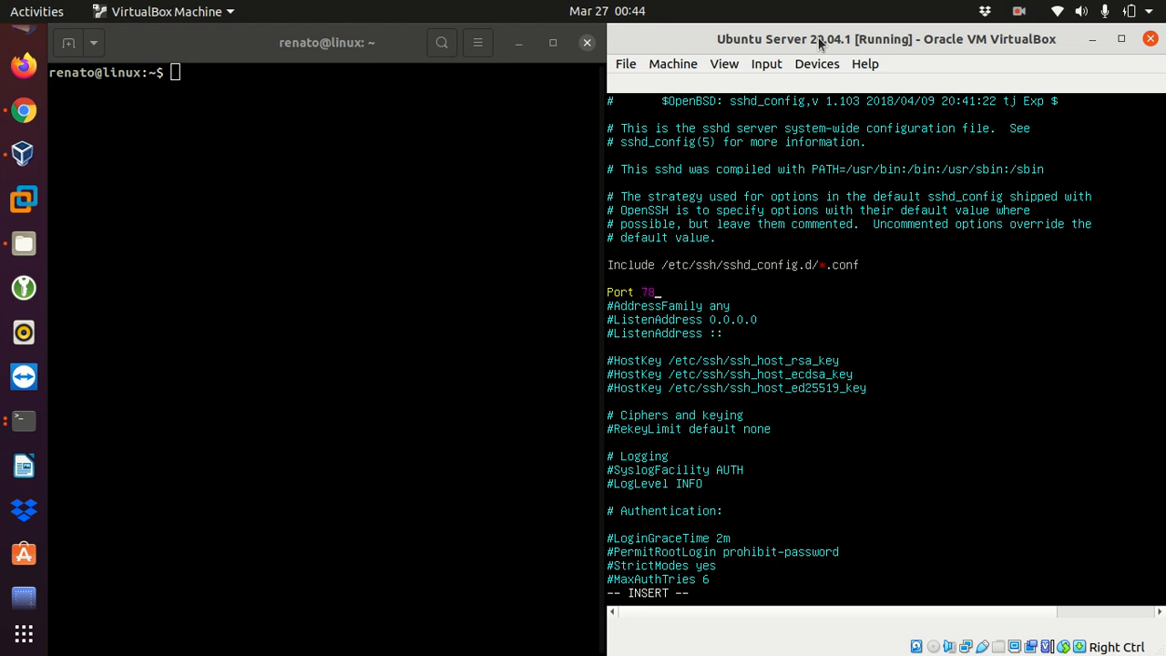
type("7")
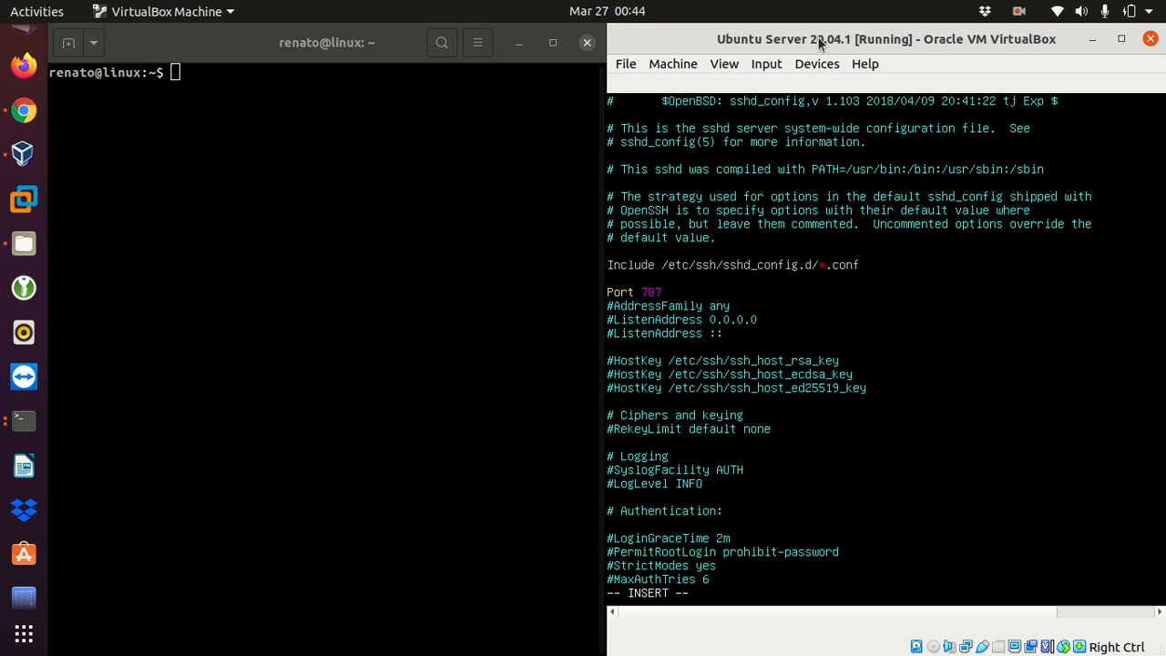
type("5")
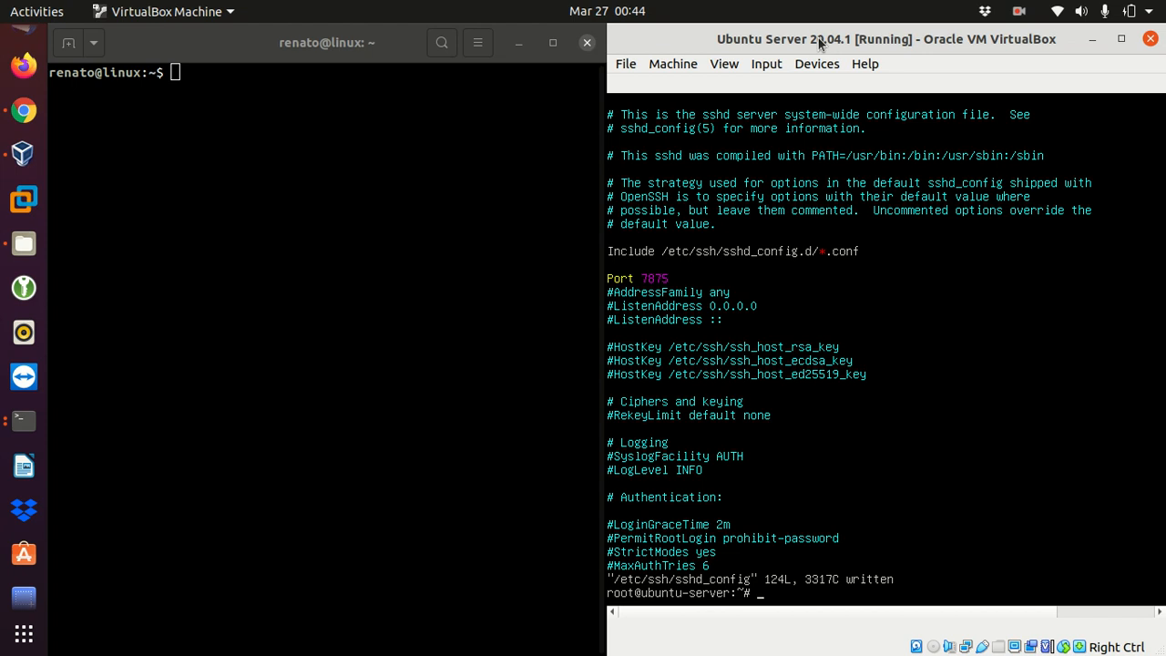
type("netstat")
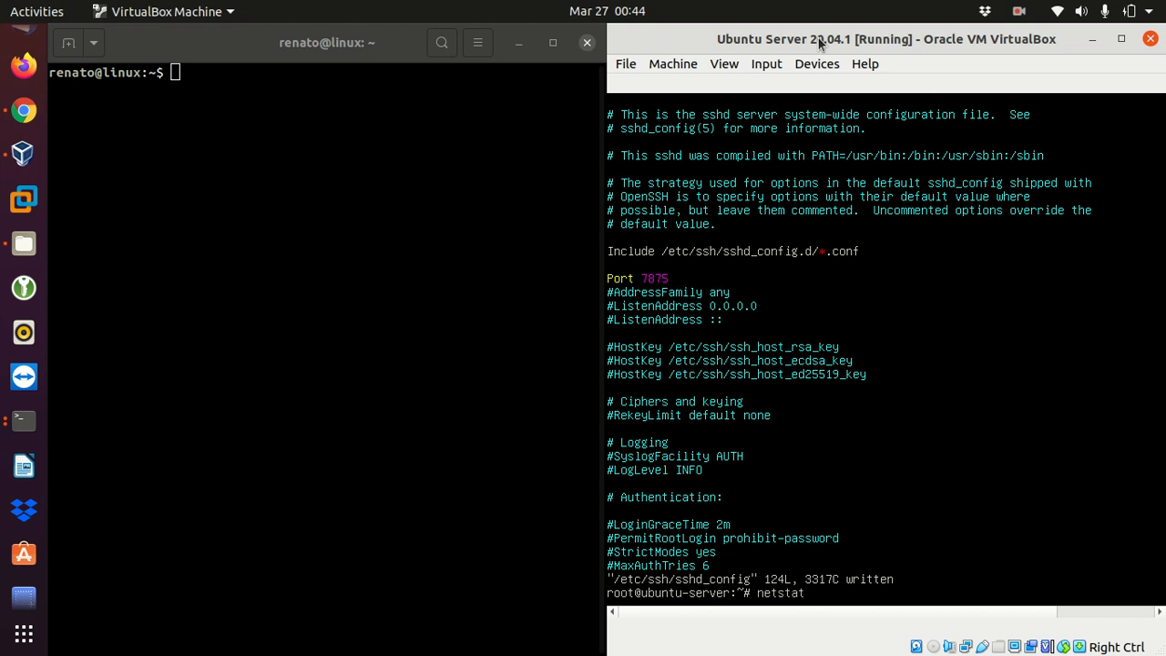
Run netstat -ant |grep 22, showing sshd still listening on port 22.
type("-an")
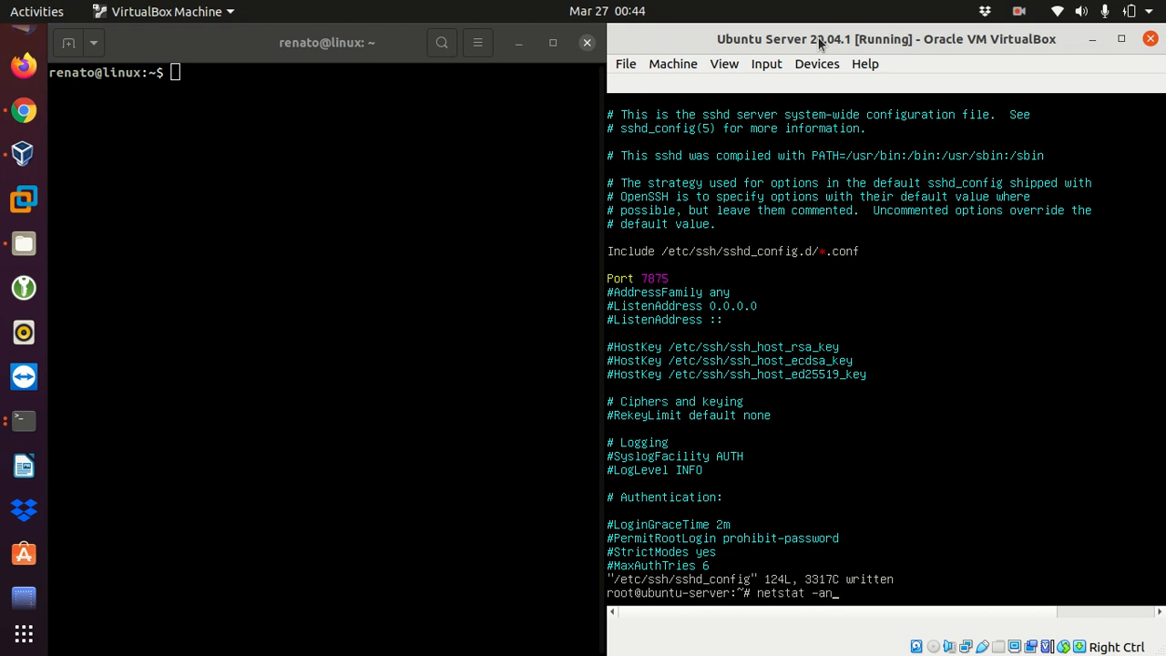
type("t")
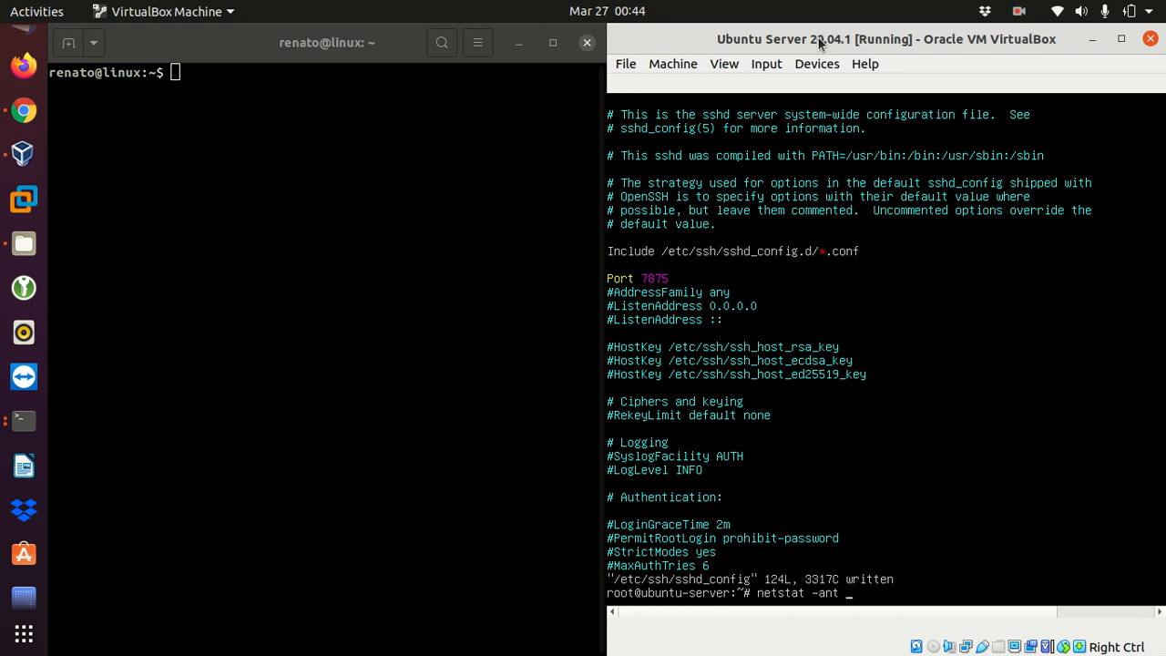
type("|grep")
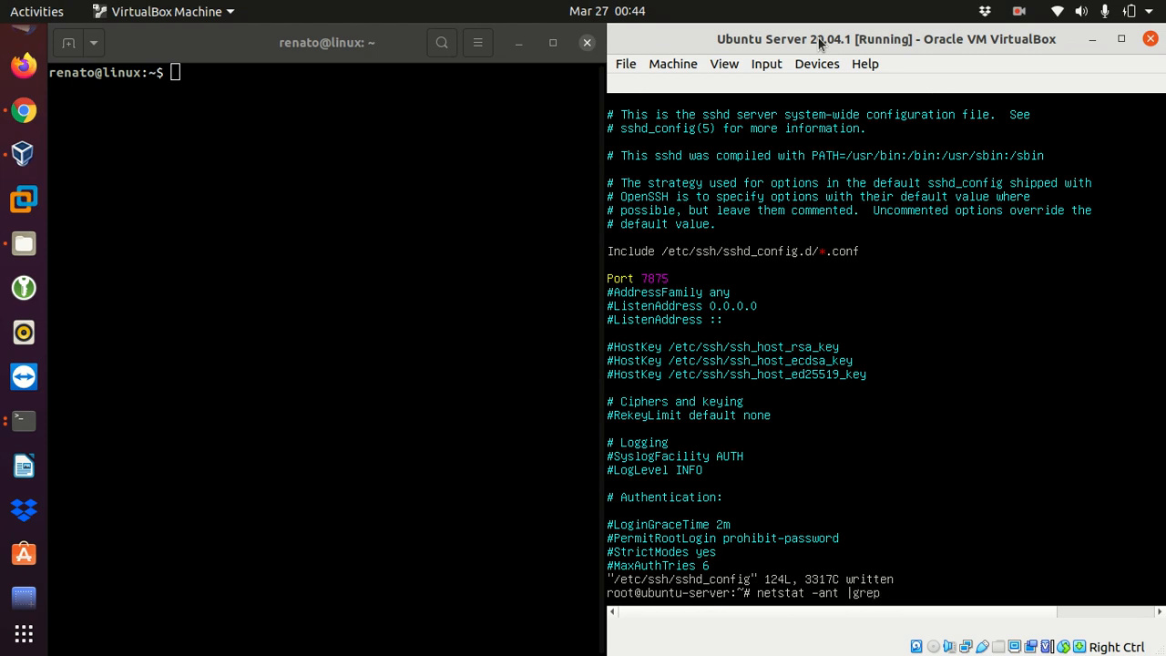
type("22")
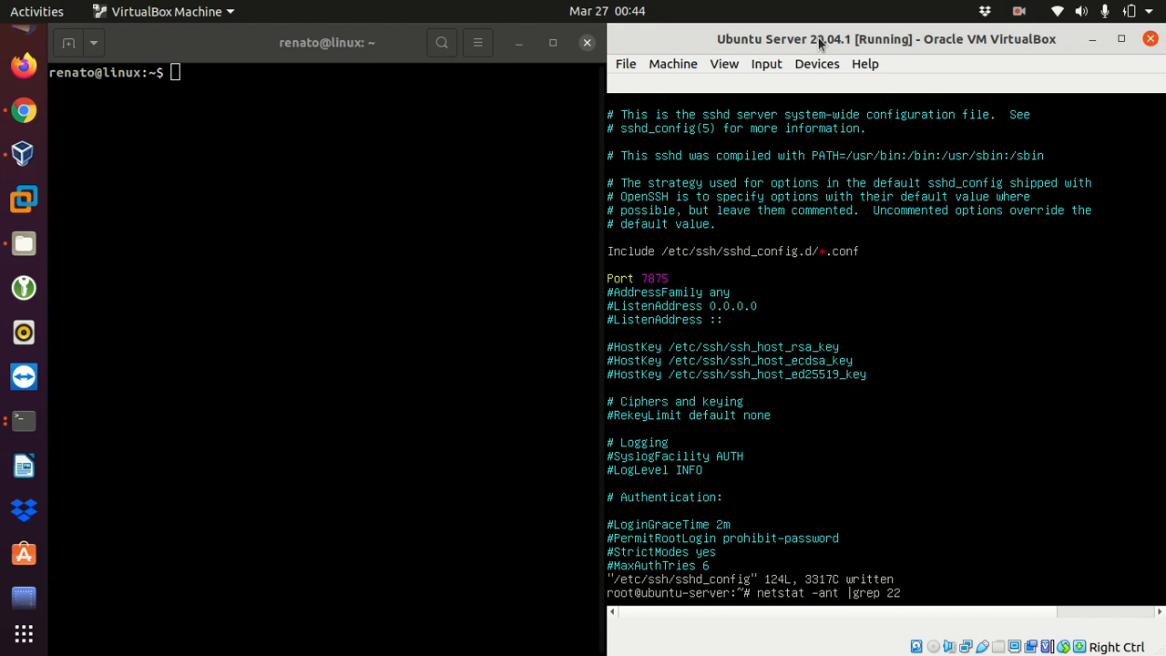
key("Return")
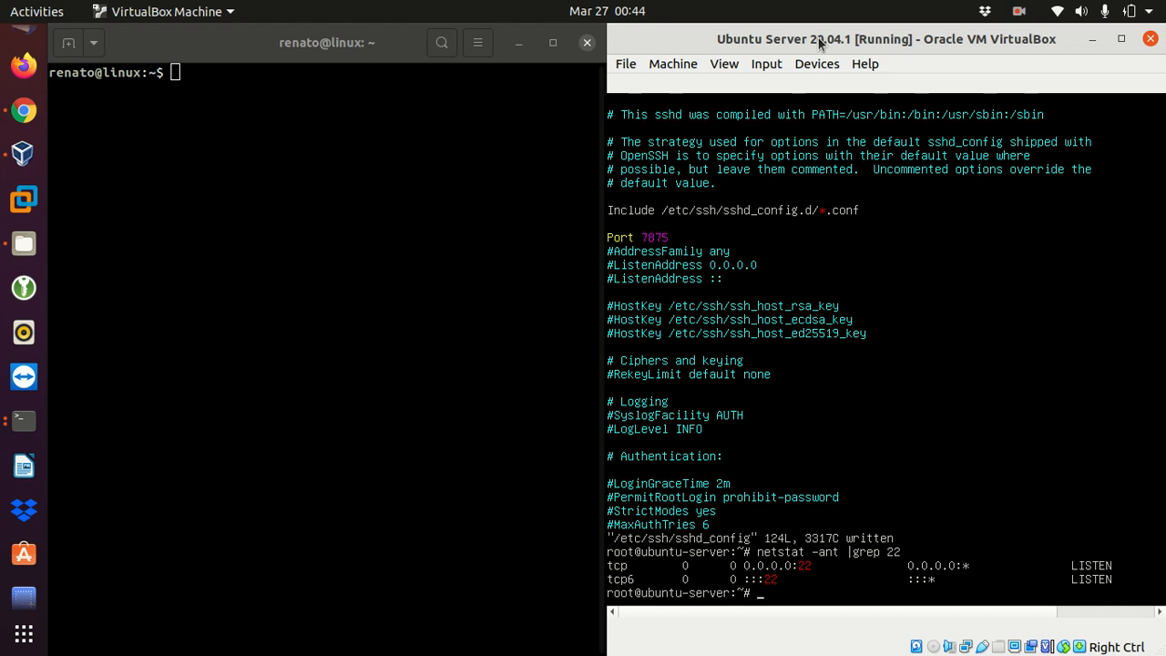
type("/etc/")
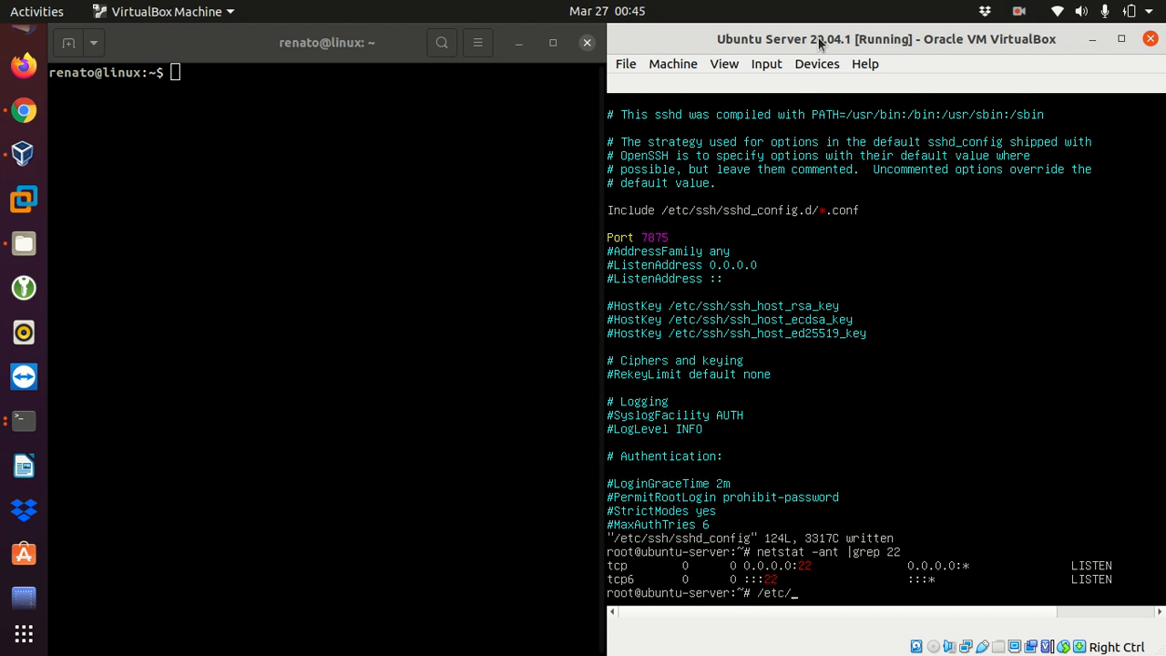
Run /etc/init.d/ssh restart so the new port takes effect.
type("init.d/")
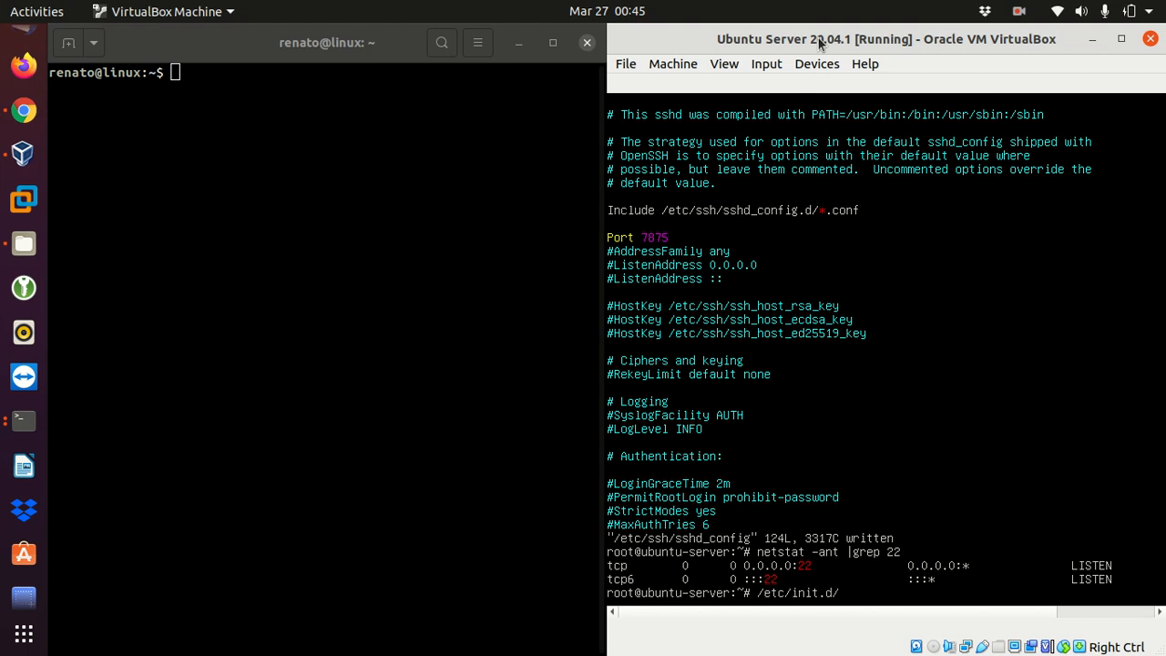
type("ss")
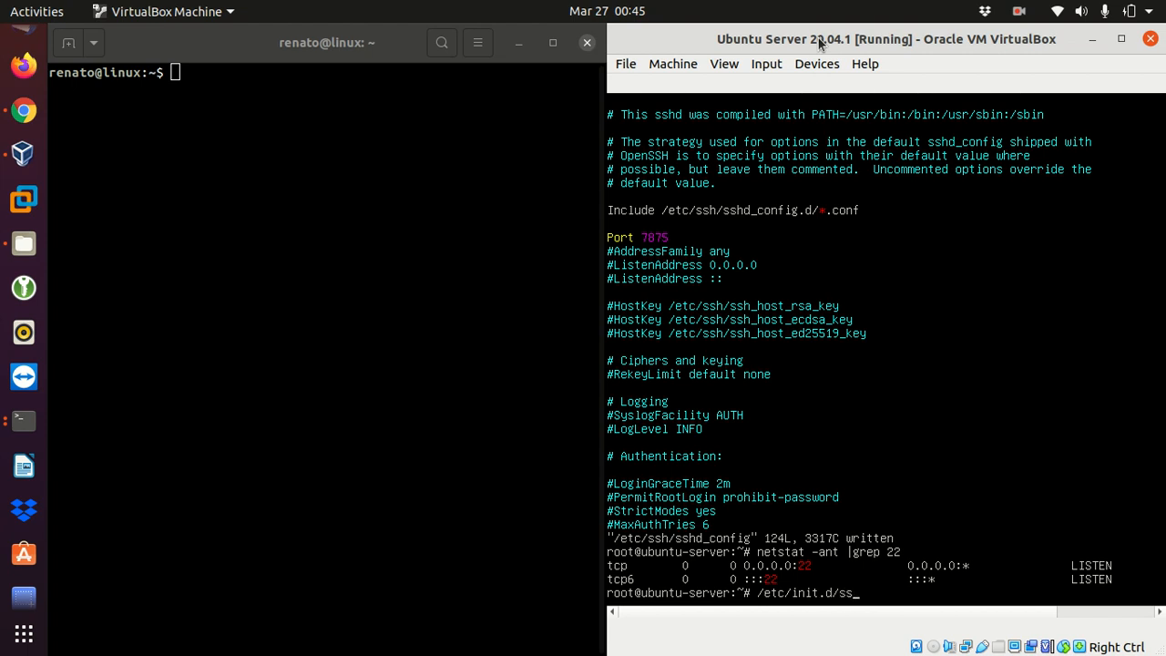
type("h")
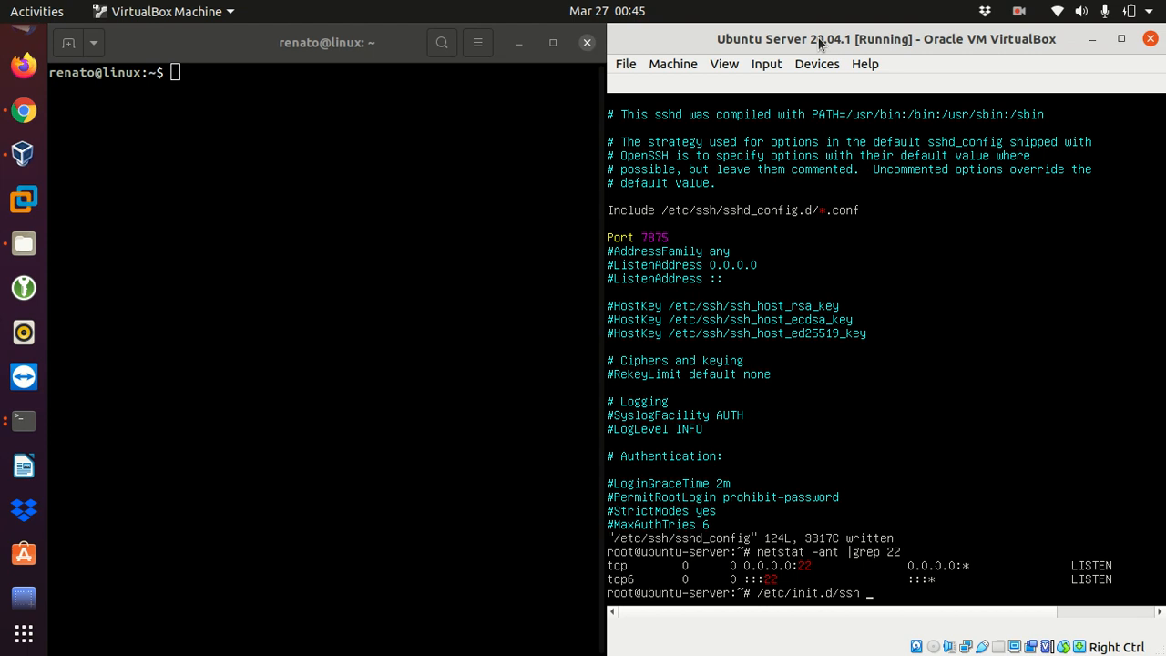
type("restart")
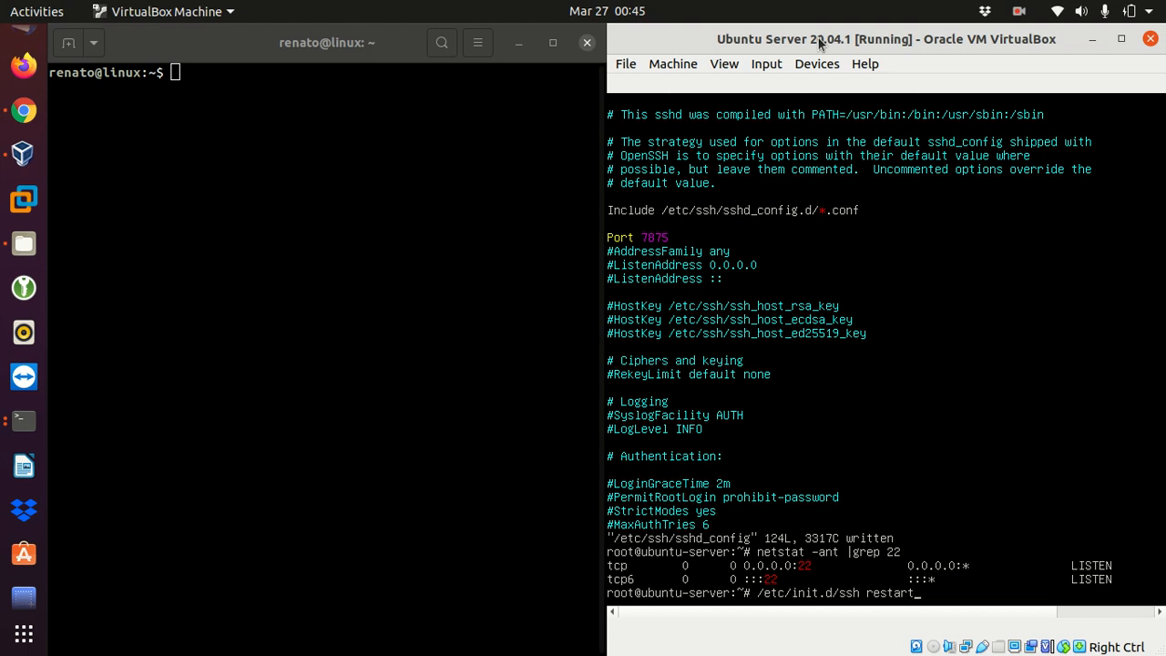
key("Return")
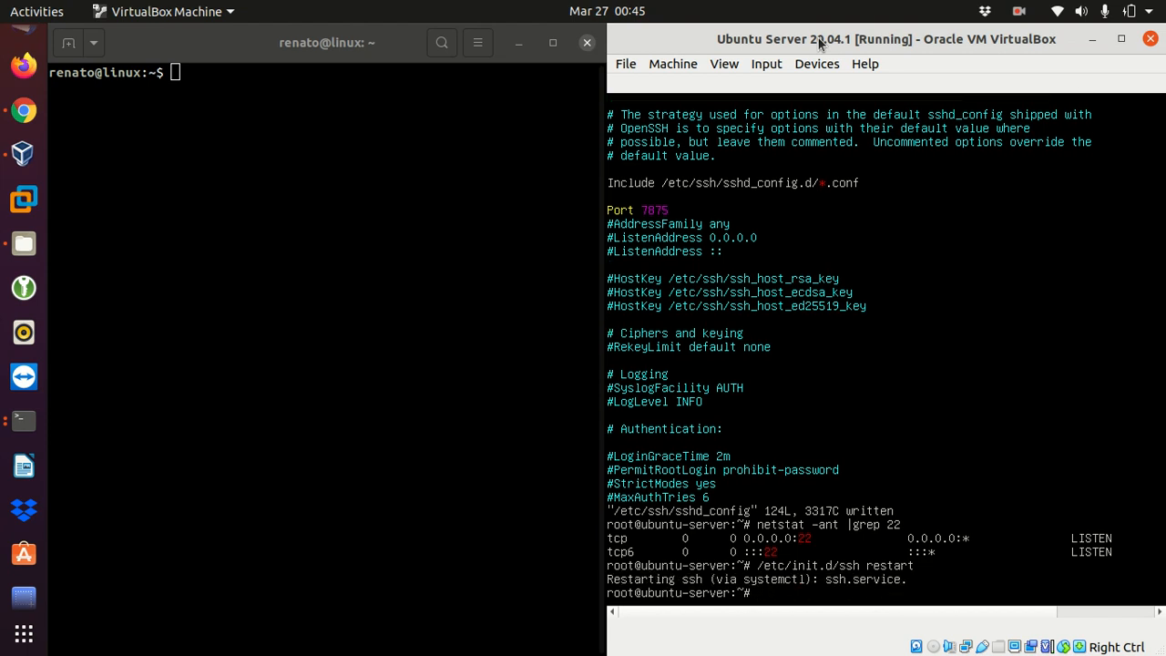
Recheck netstat for port 22, then grep for 7875 to confirm SSH listens there.
type("/etc/init.d/ssh restart")
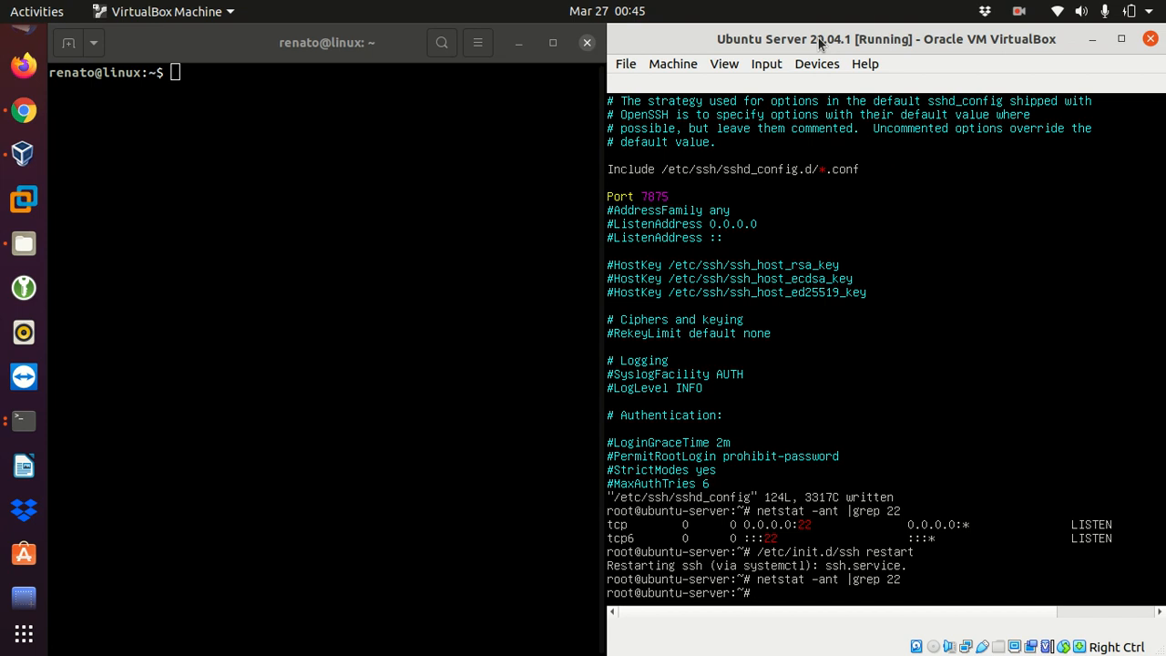
type("netstat -ant |grep 22")
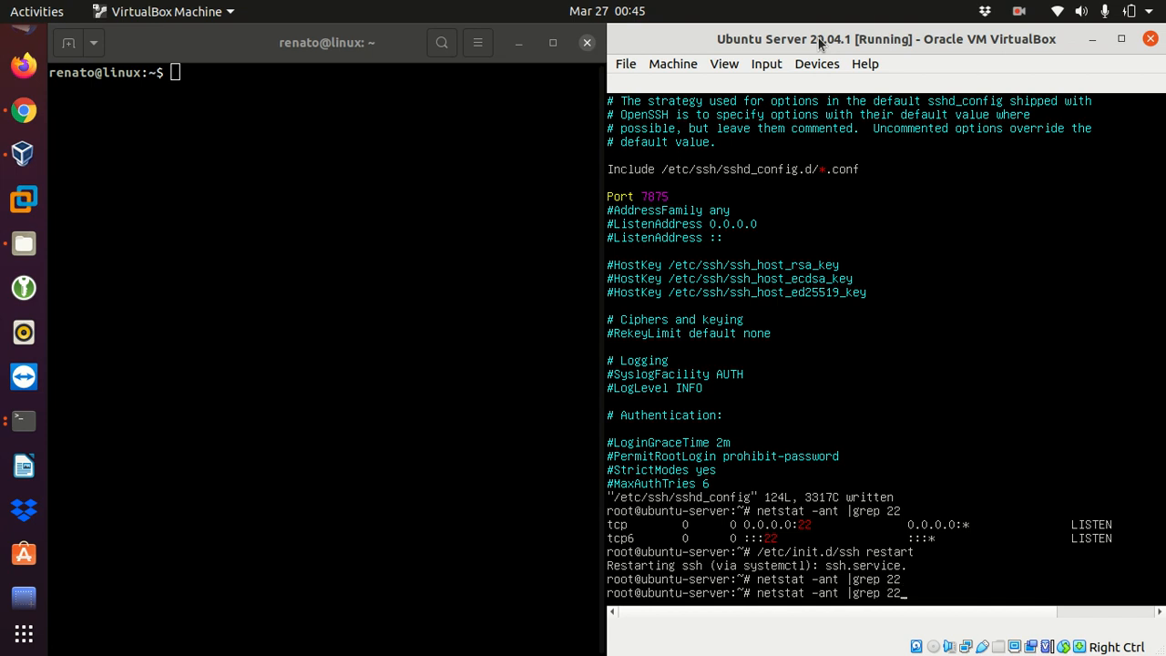
key("BackSpace")
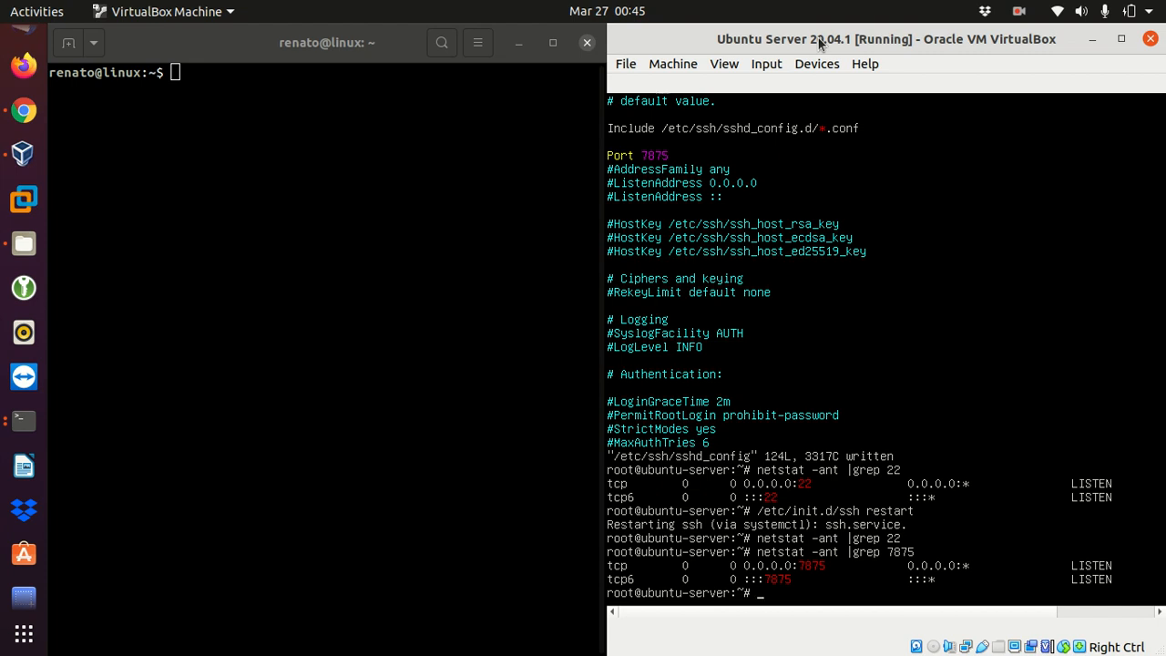
left_click(318, 42)
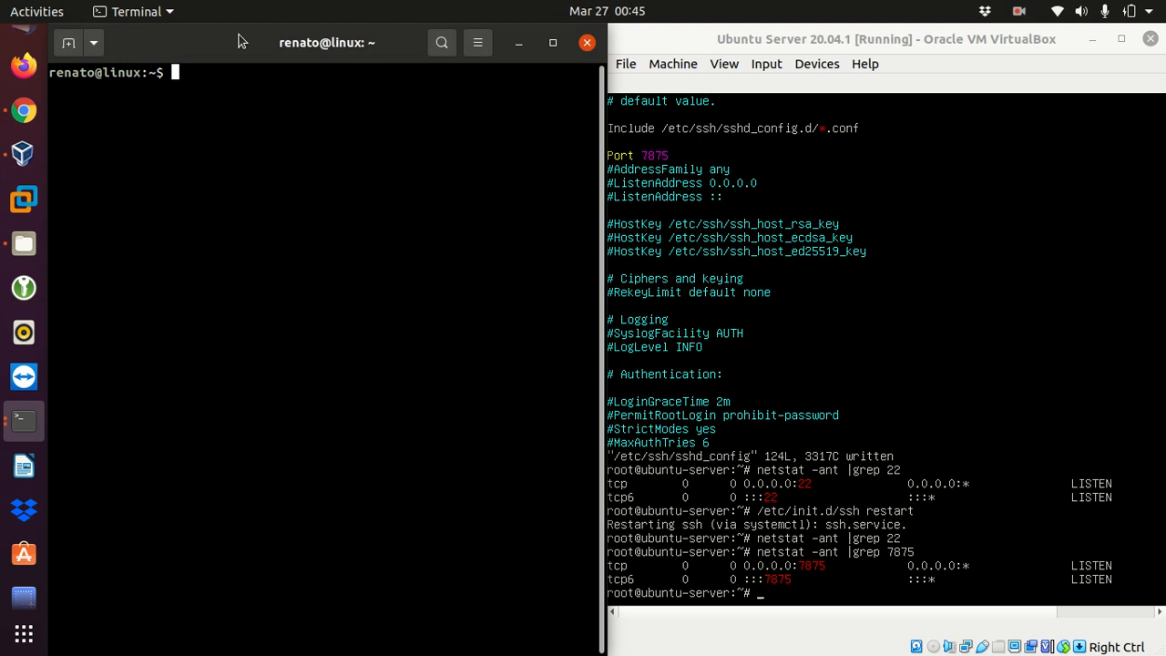
type("ssh renato@192.168.0.55")
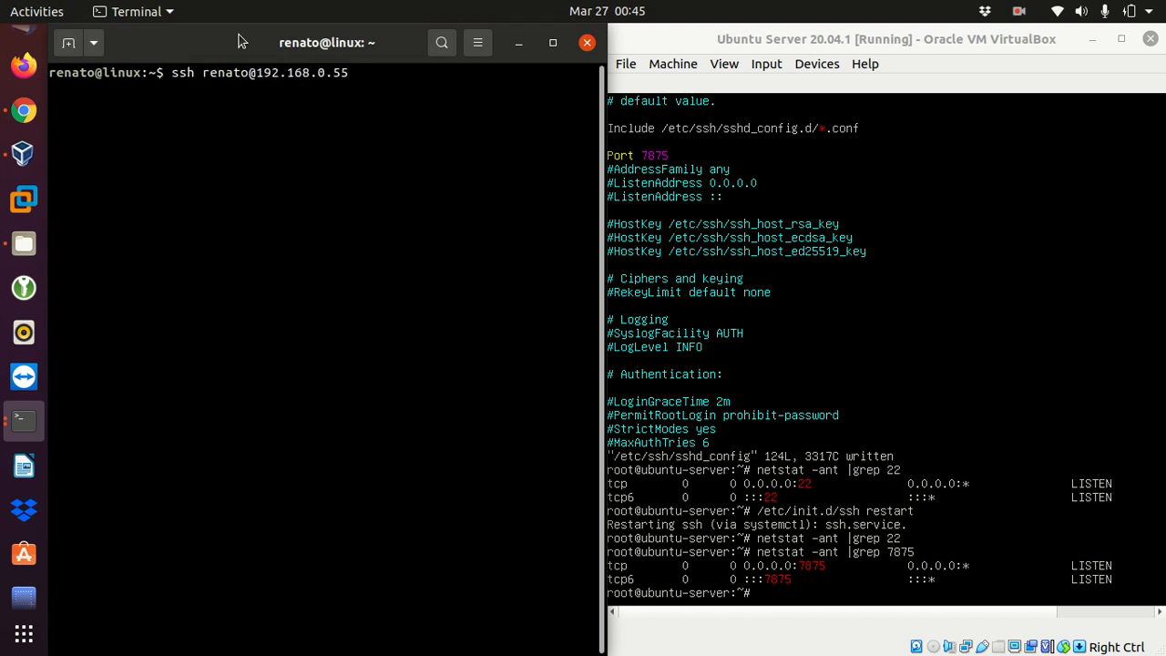
key("Return")
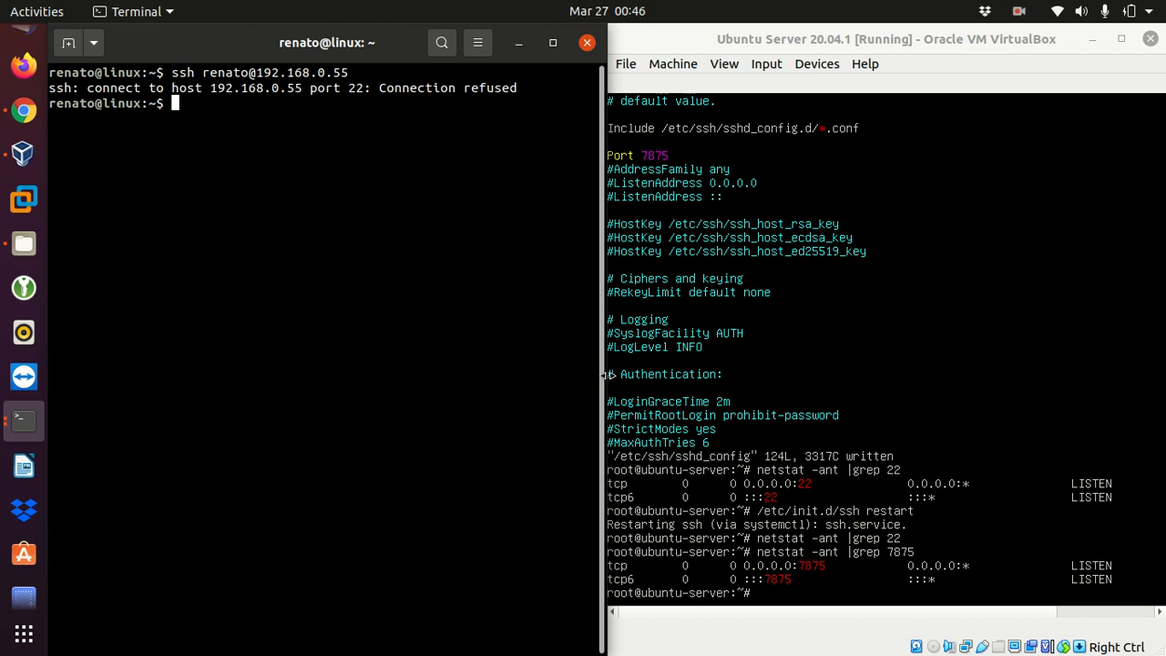
mouse_move(222, 43)
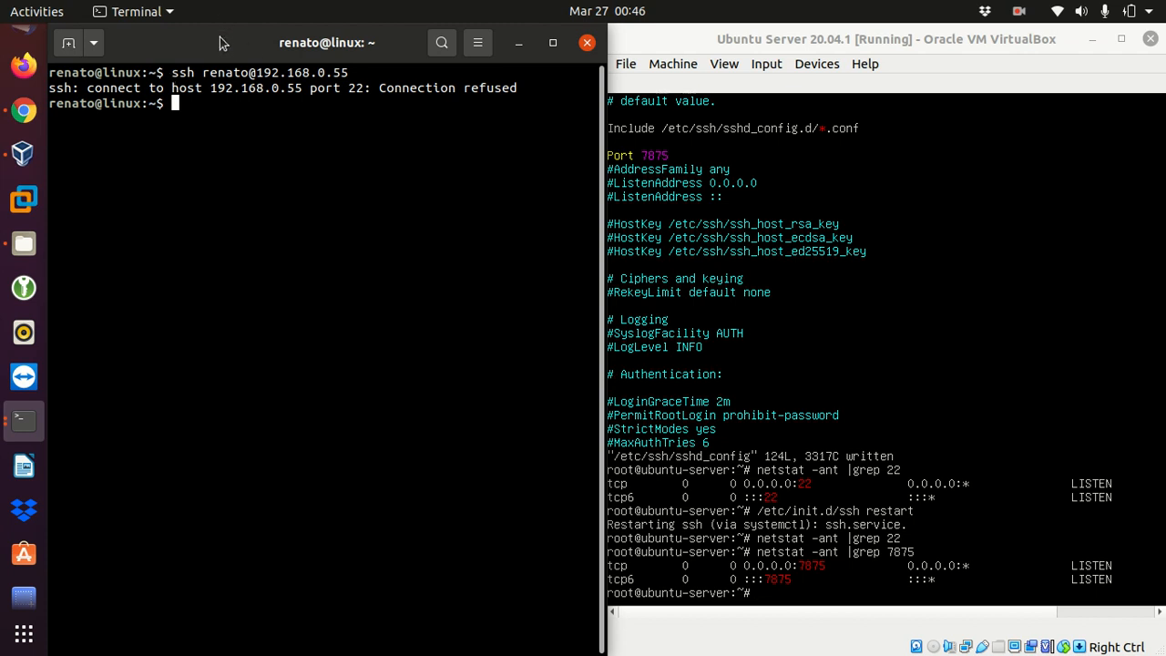
type("ssh renato@192.168.0.55")
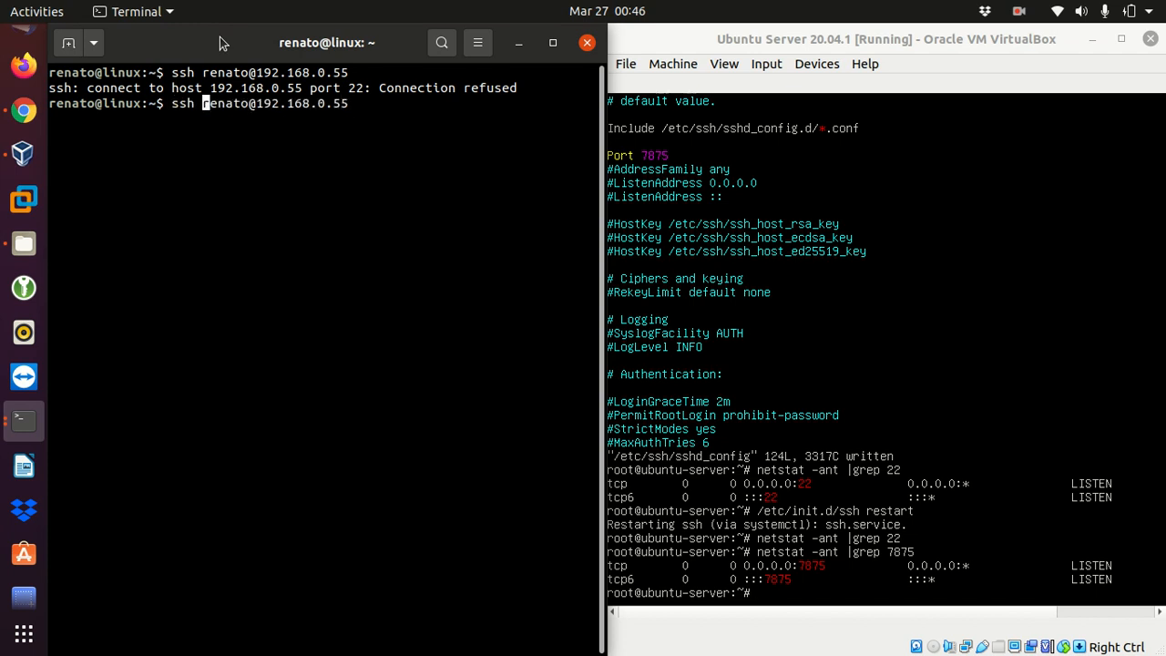
type("-")
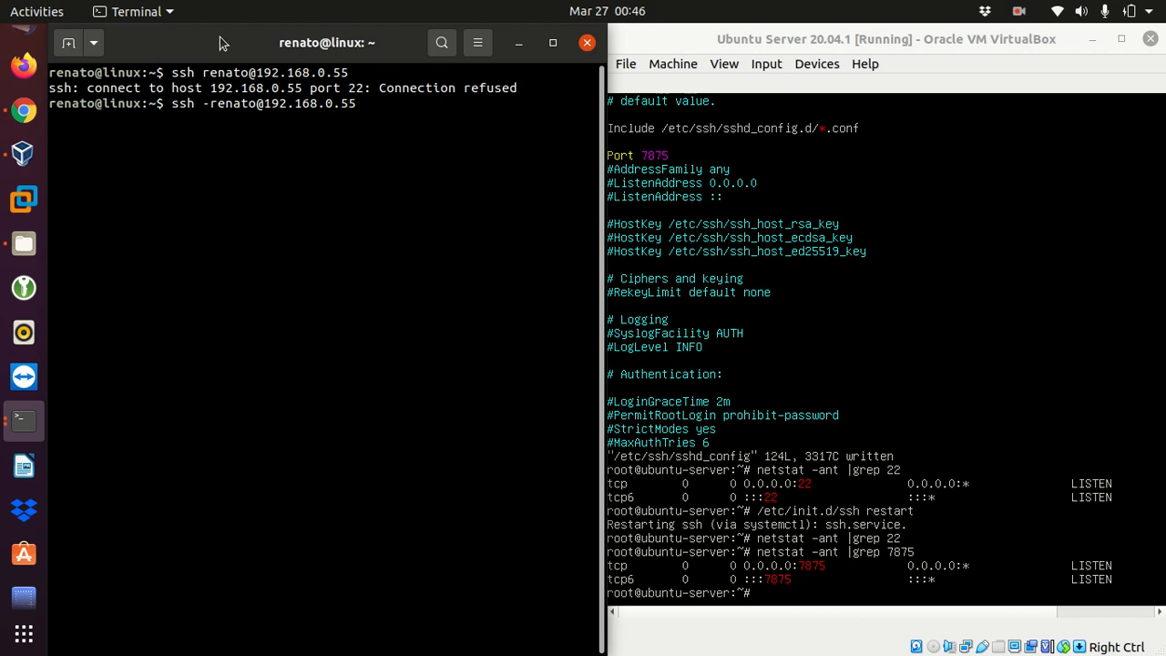
type("p")
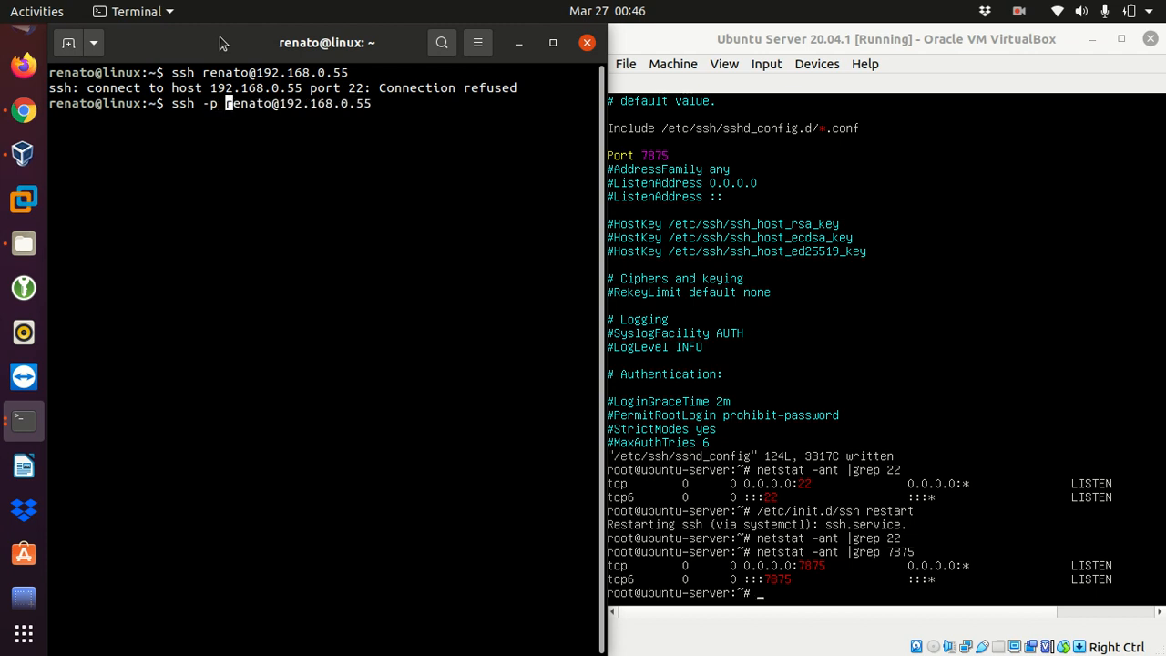
type("7875")
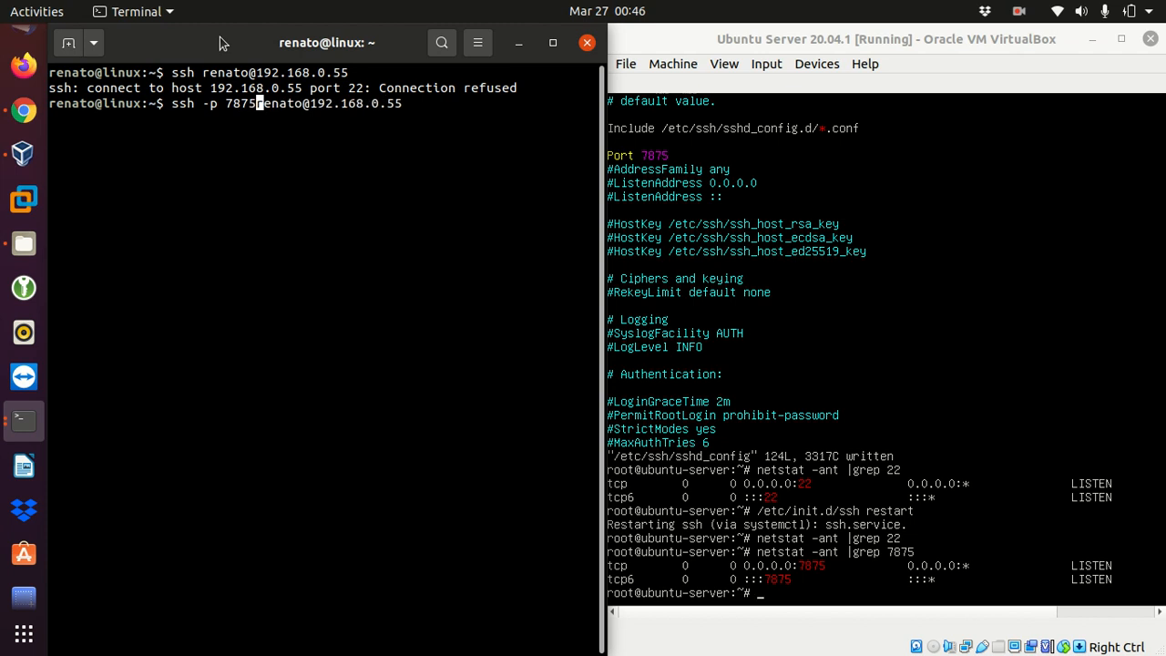
type("\" \"")
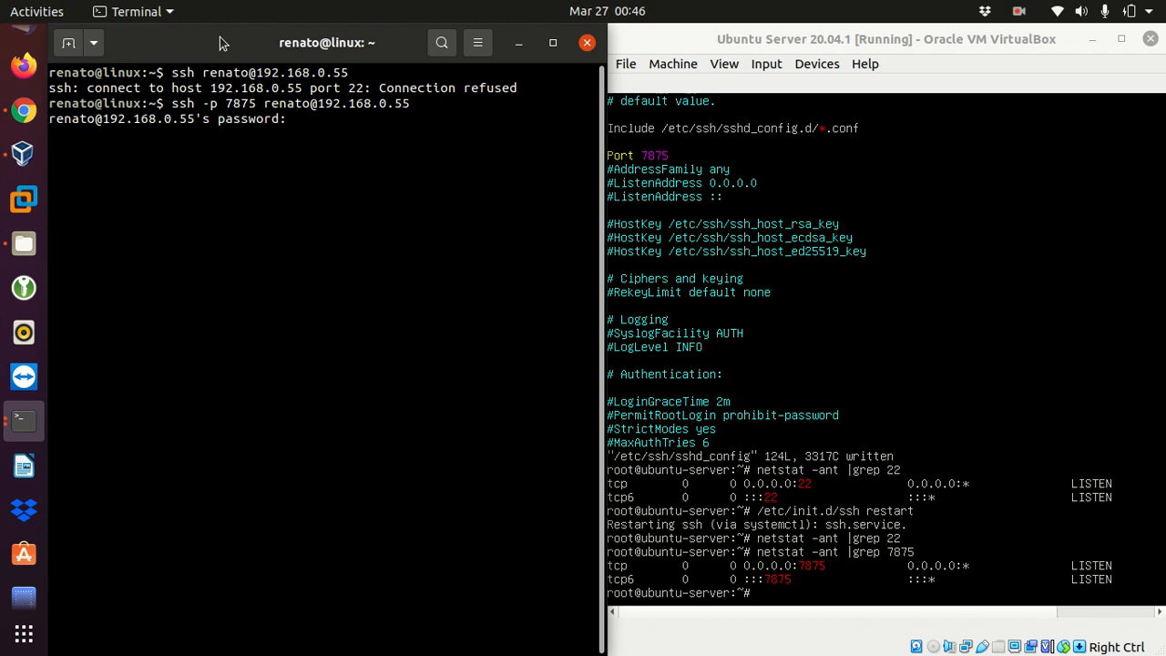
key("Return")
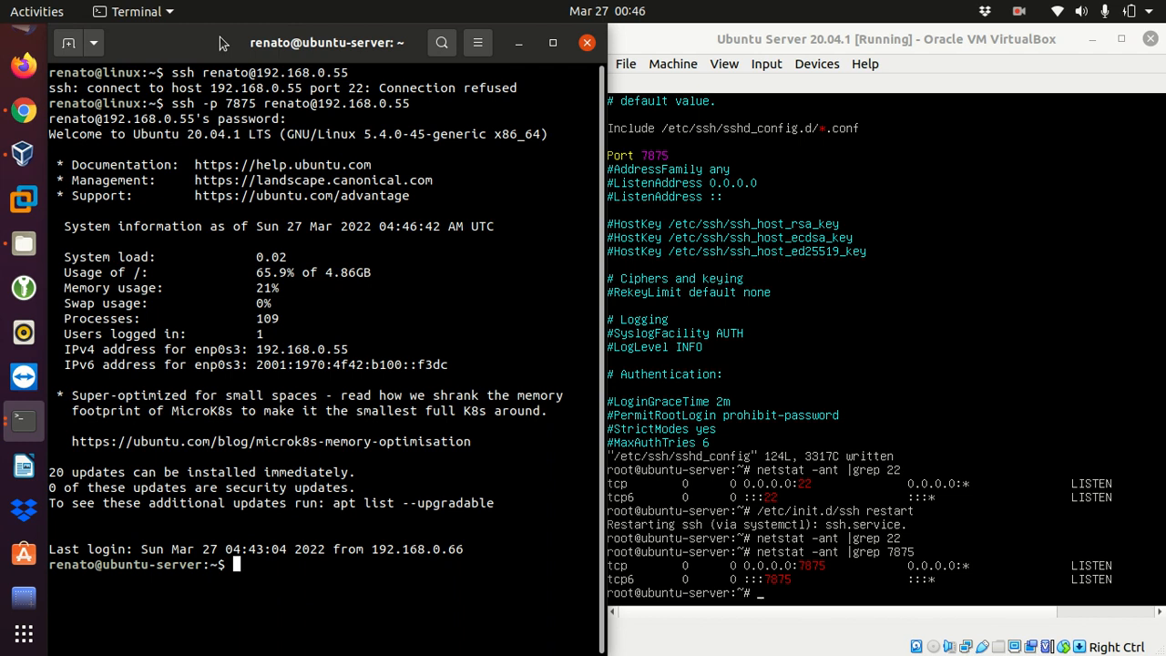
type("sudo")
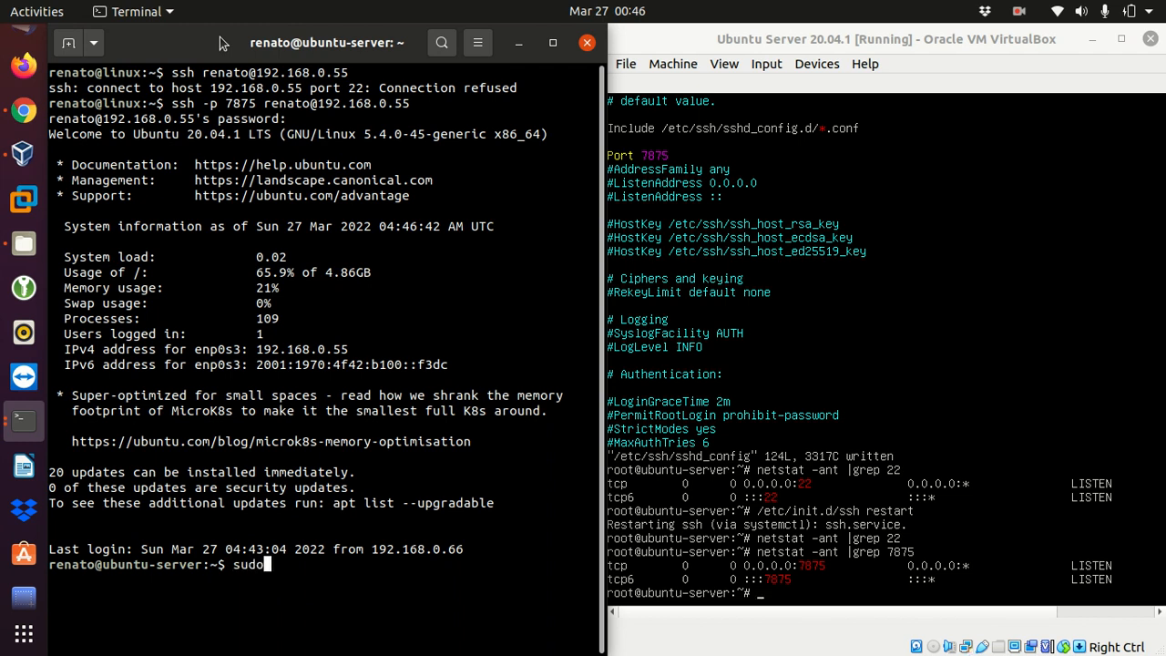